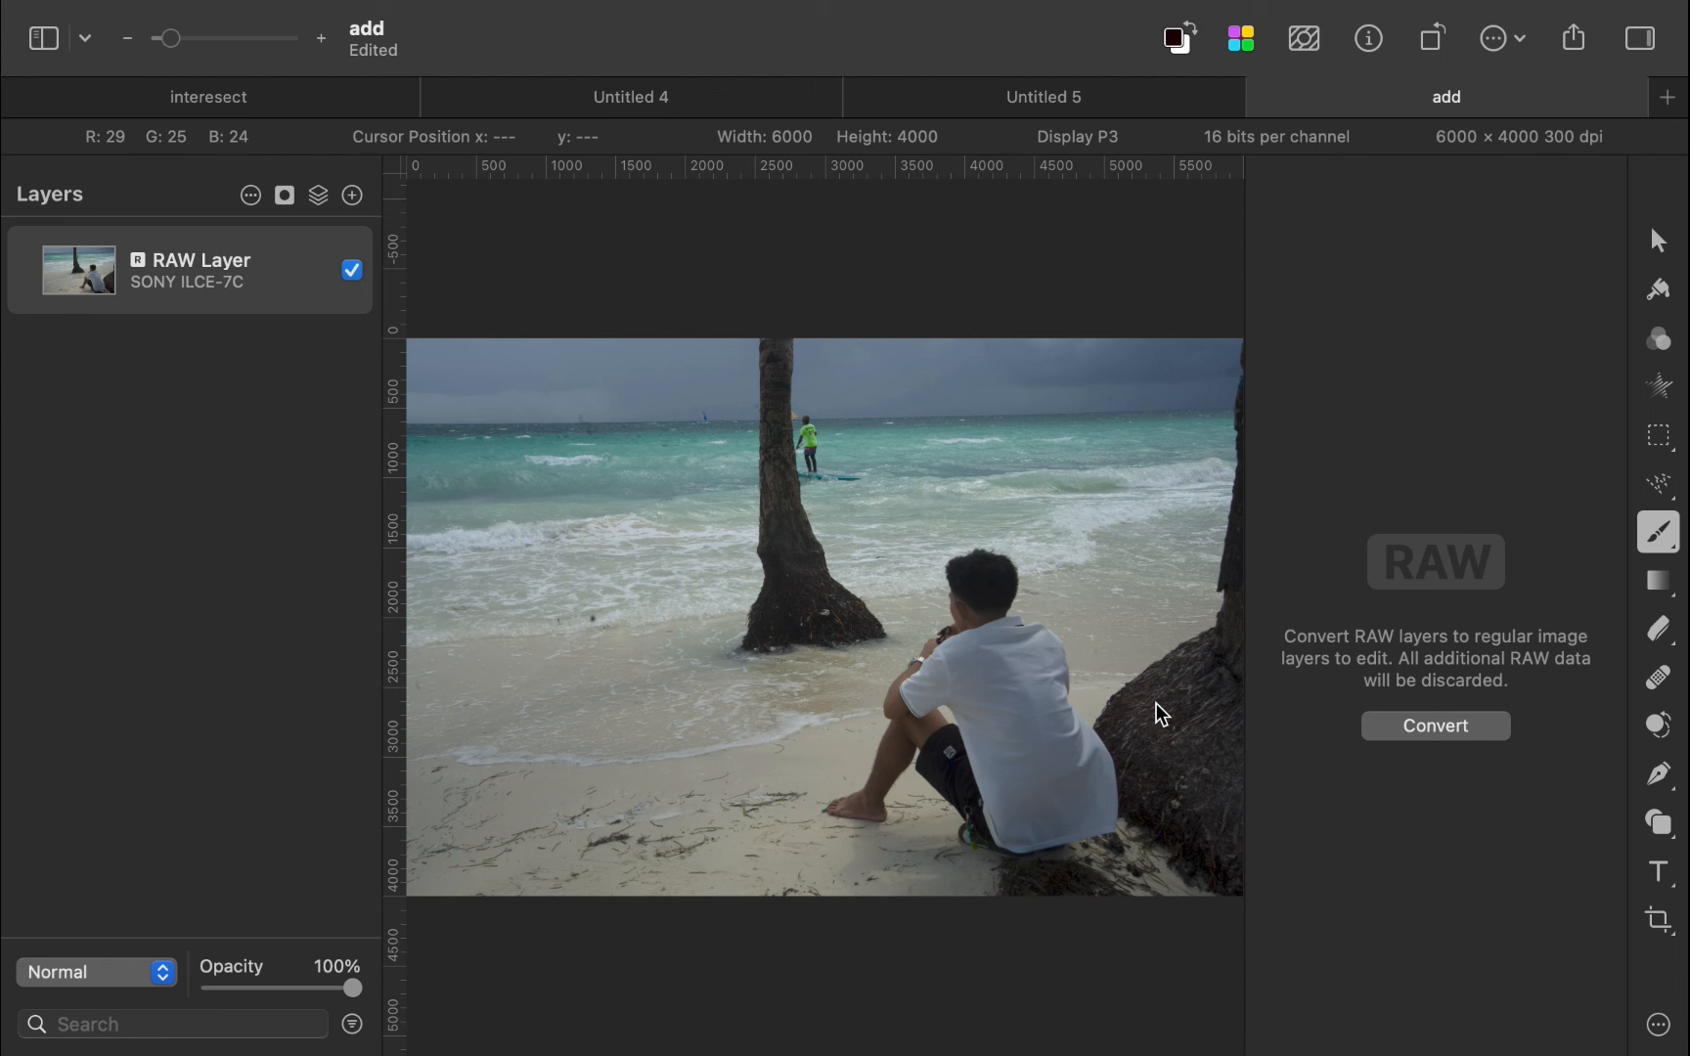
Insert a Color Adjustments layer and auto-select the seated boy with Select Subject
{"action": "left_click", "coordinate": [319, 196]}
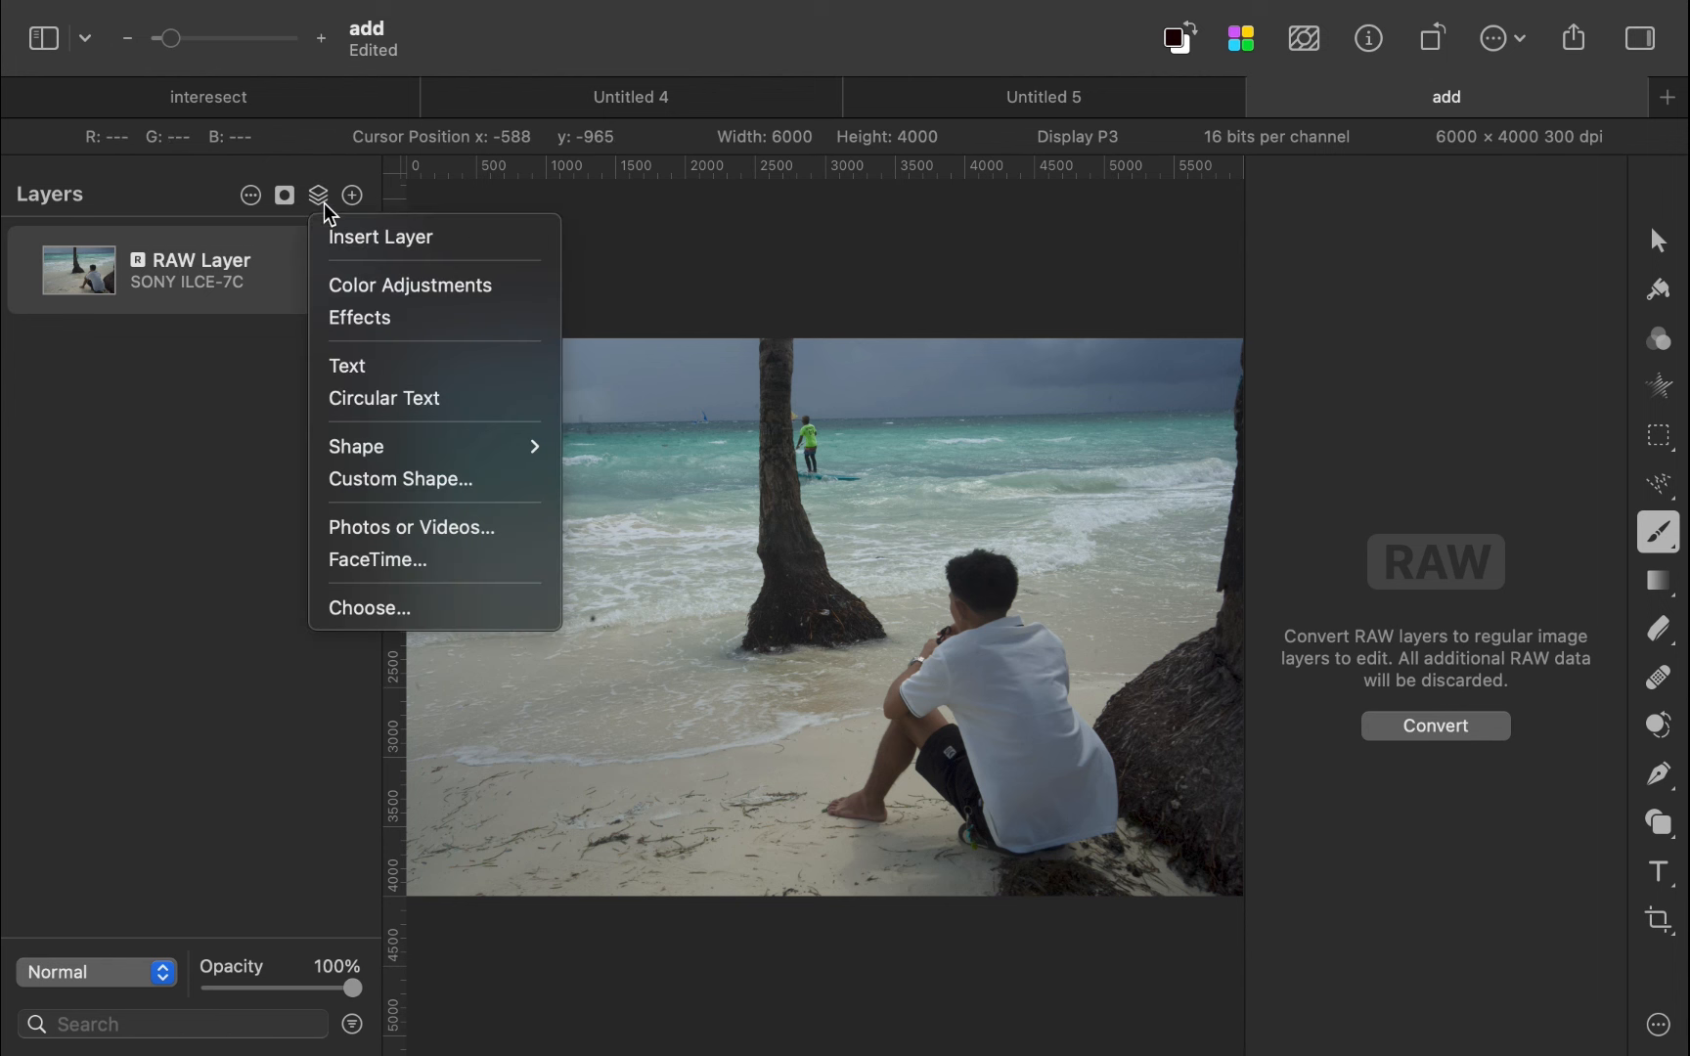
{"action": "left_click", "coordinate": [409, 284]}
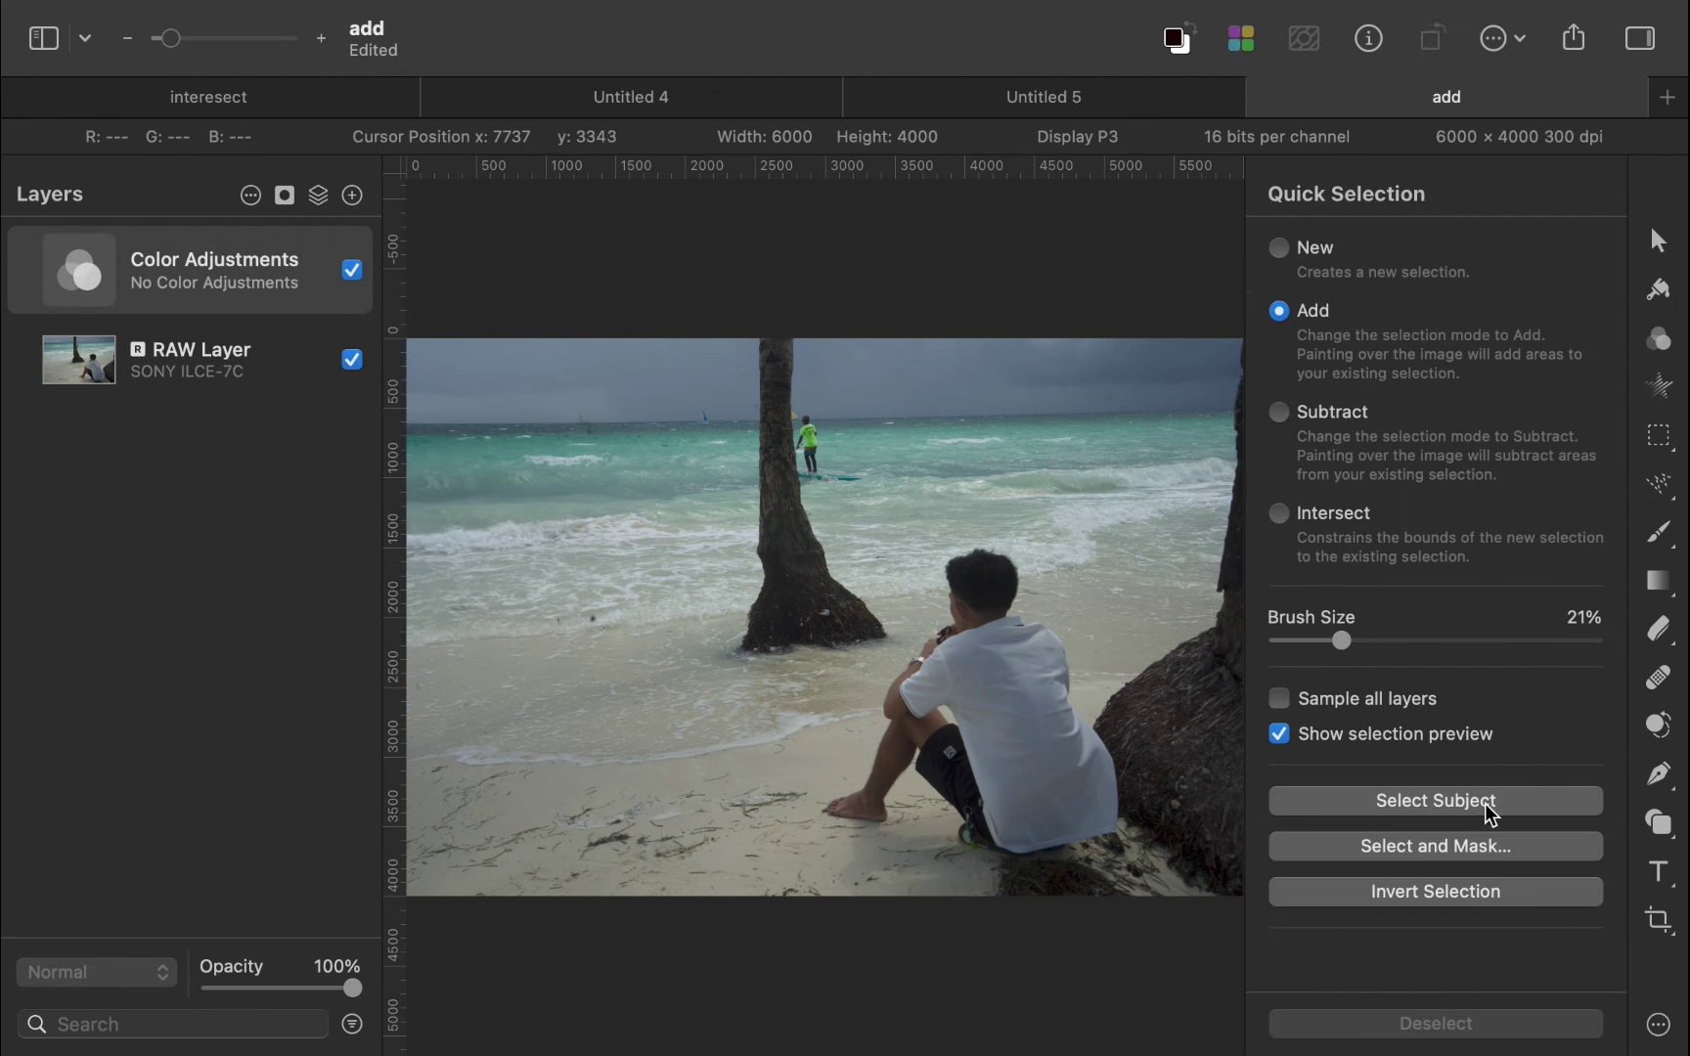
{"action": "left_click", "coordinate": [1434, 800]}
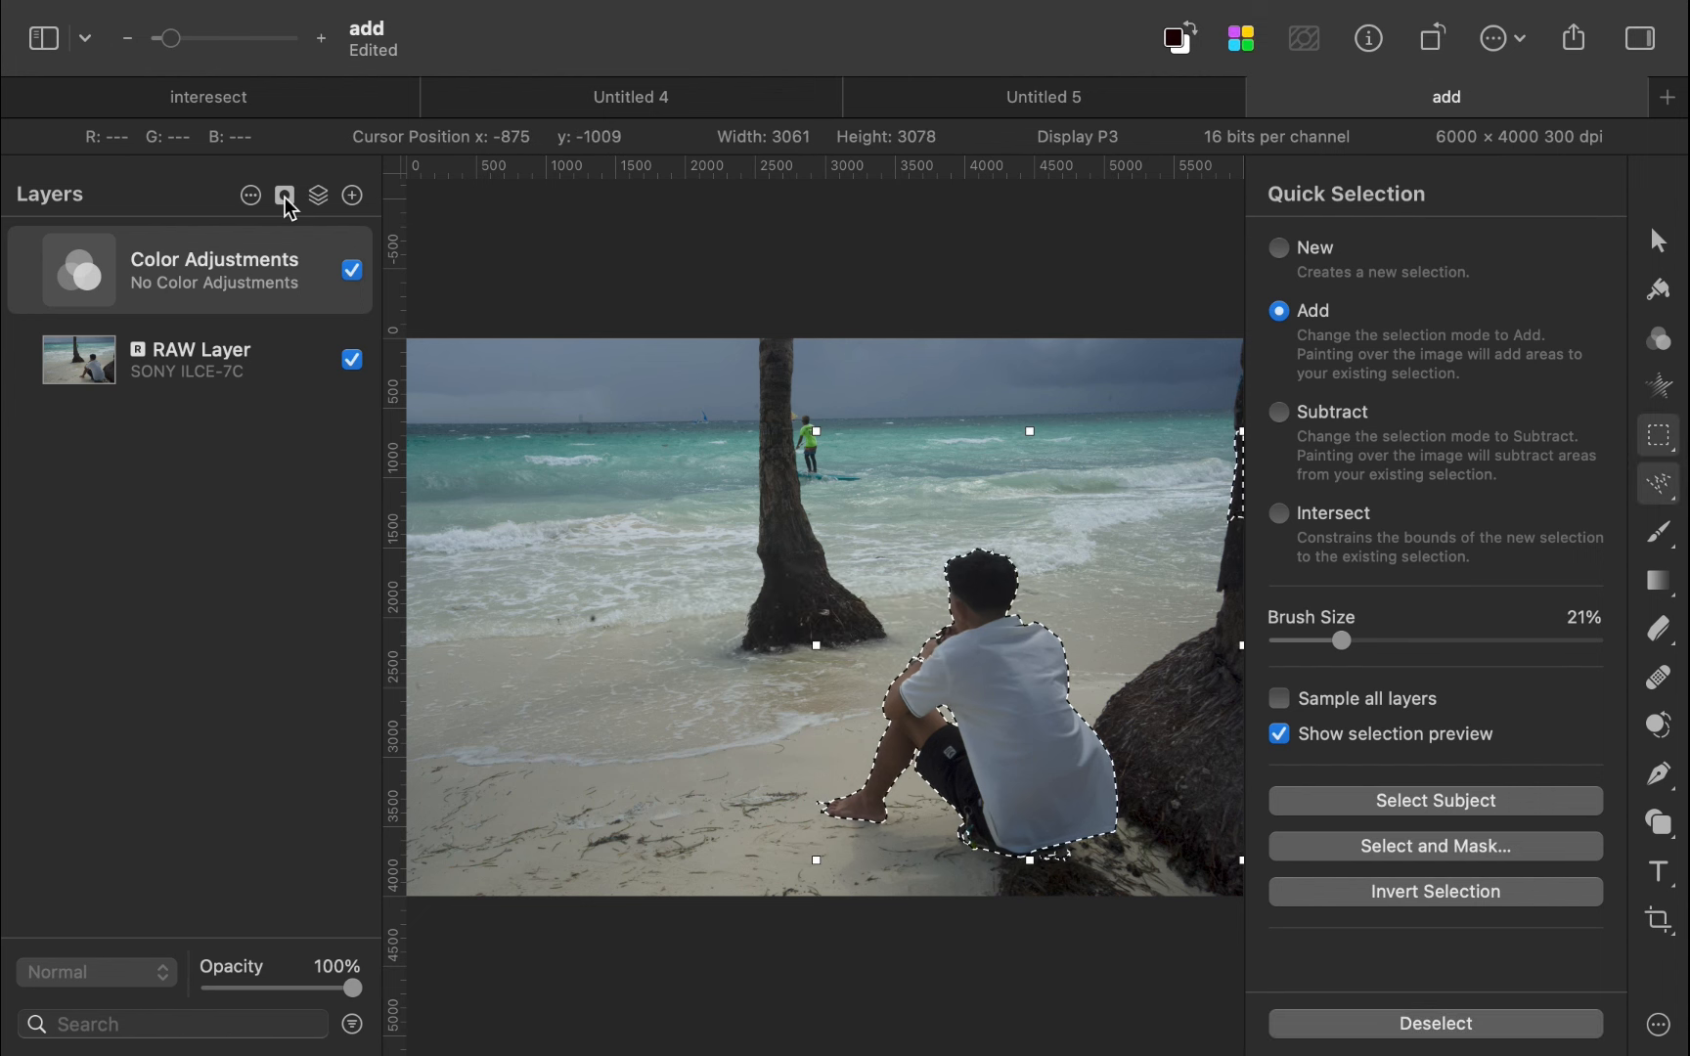
{"action": "mouse_move", "coordinate": [307, 237]}
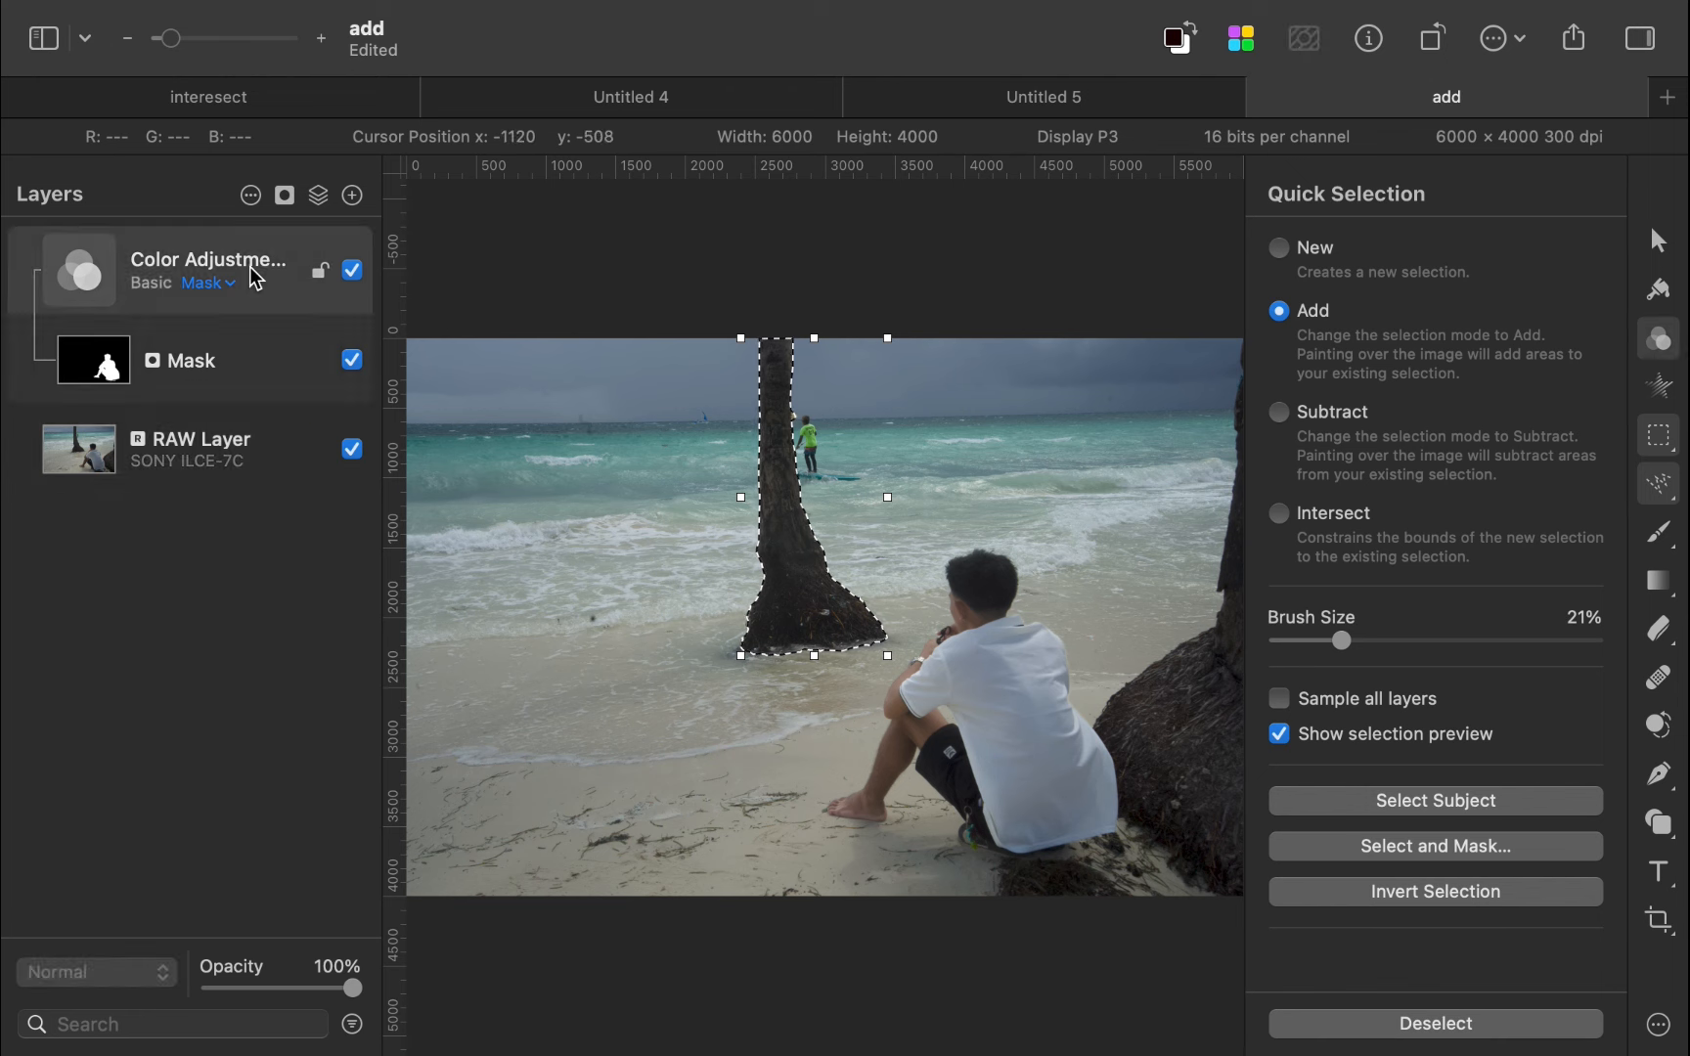
Add a palm-trunk mask to the adjustments layer, then inspect the trunk and boy mask rows
{"action": "left_click", "coordinate": [284, 195]}
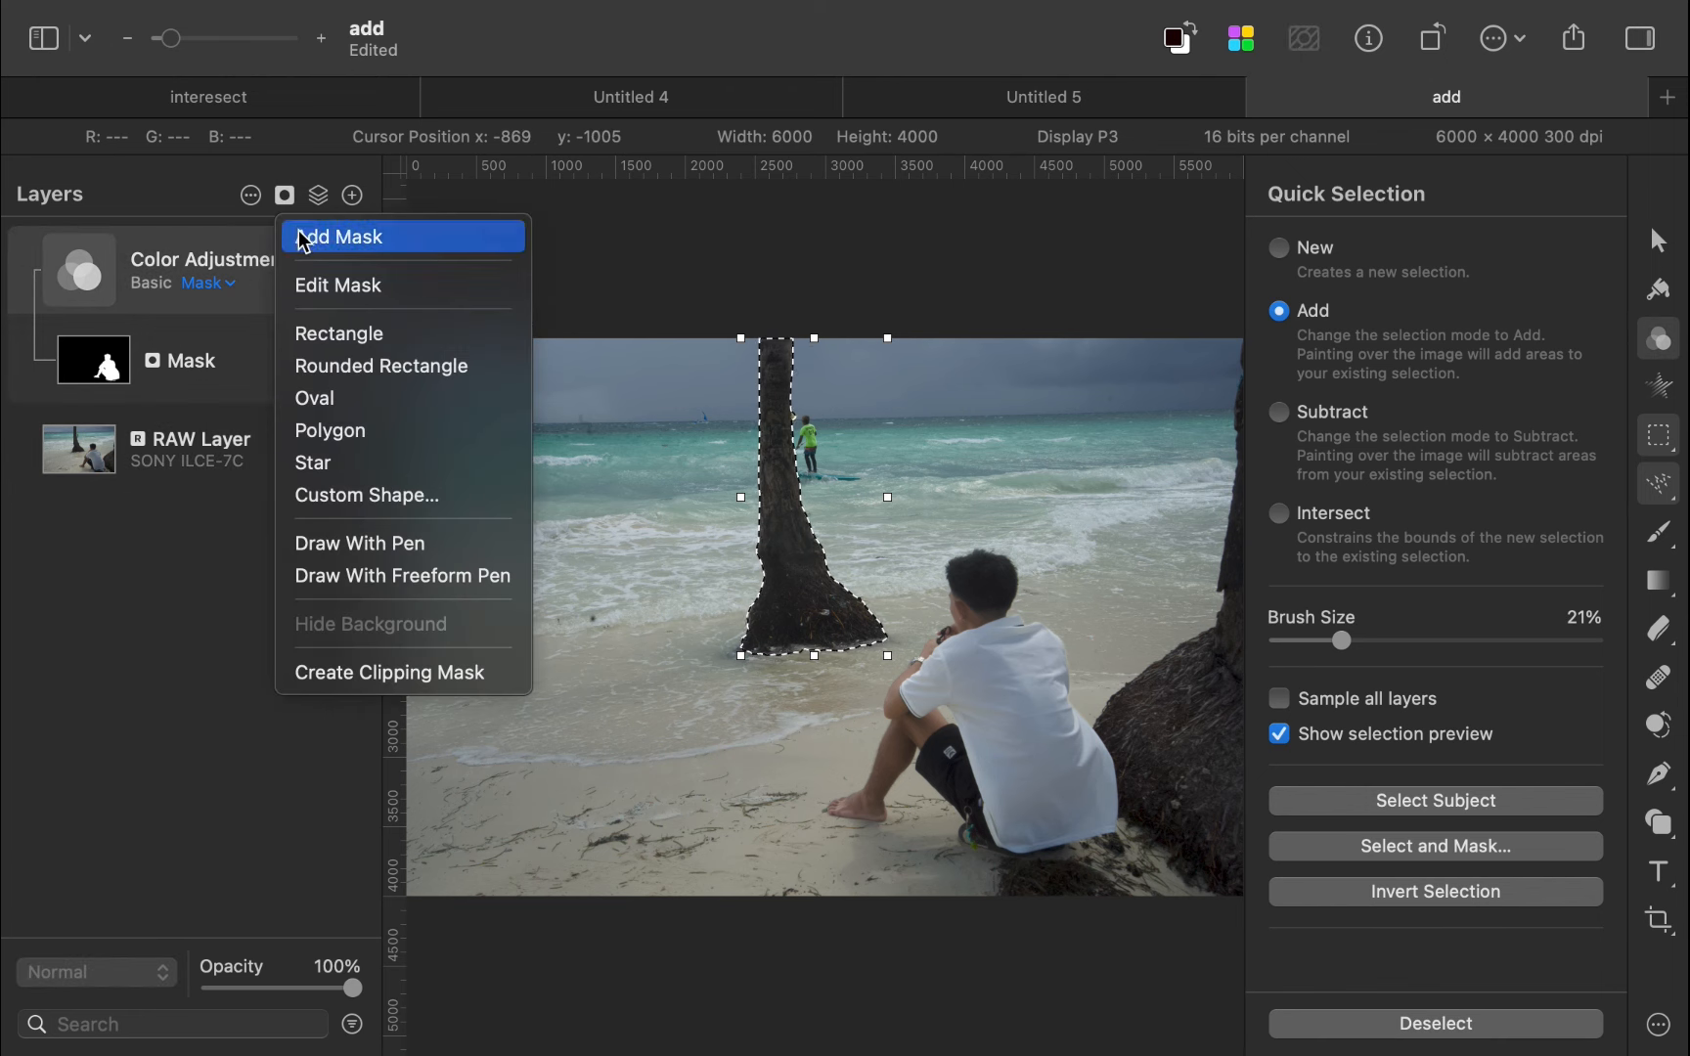
{"action": "left_click", "coordinate": [345, 237]}
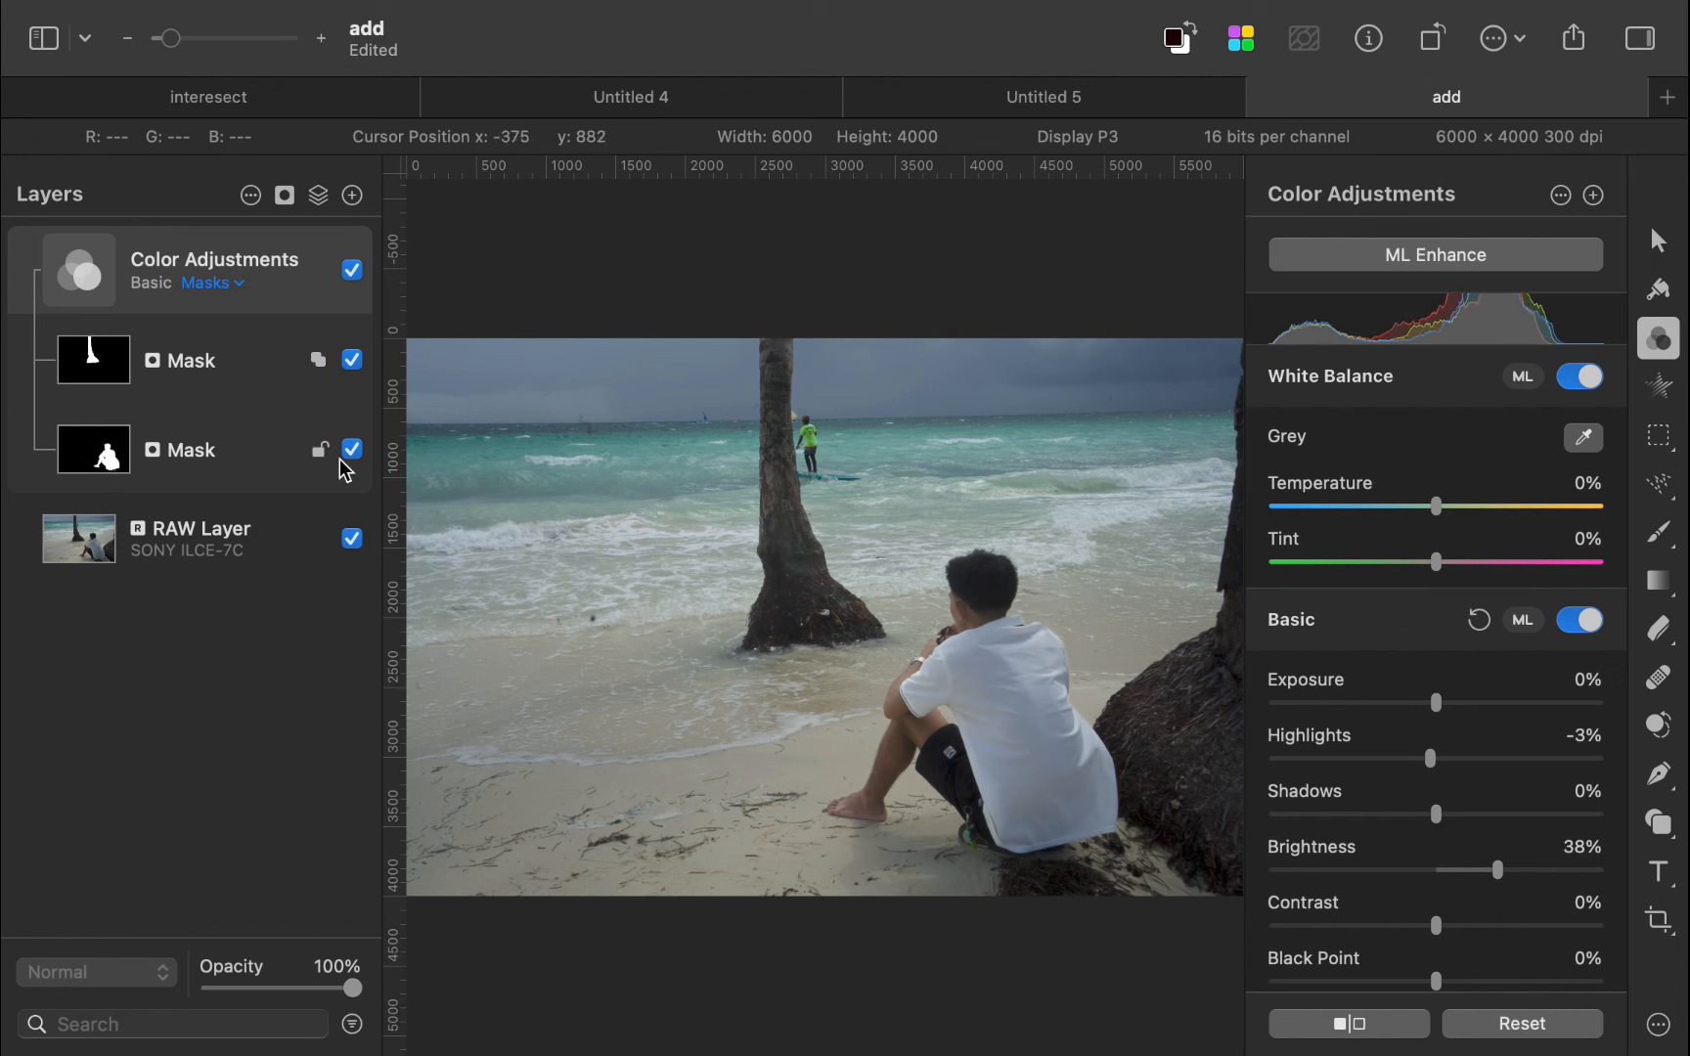
{"action": "mouse_move", "coordinate": [227, 392]}
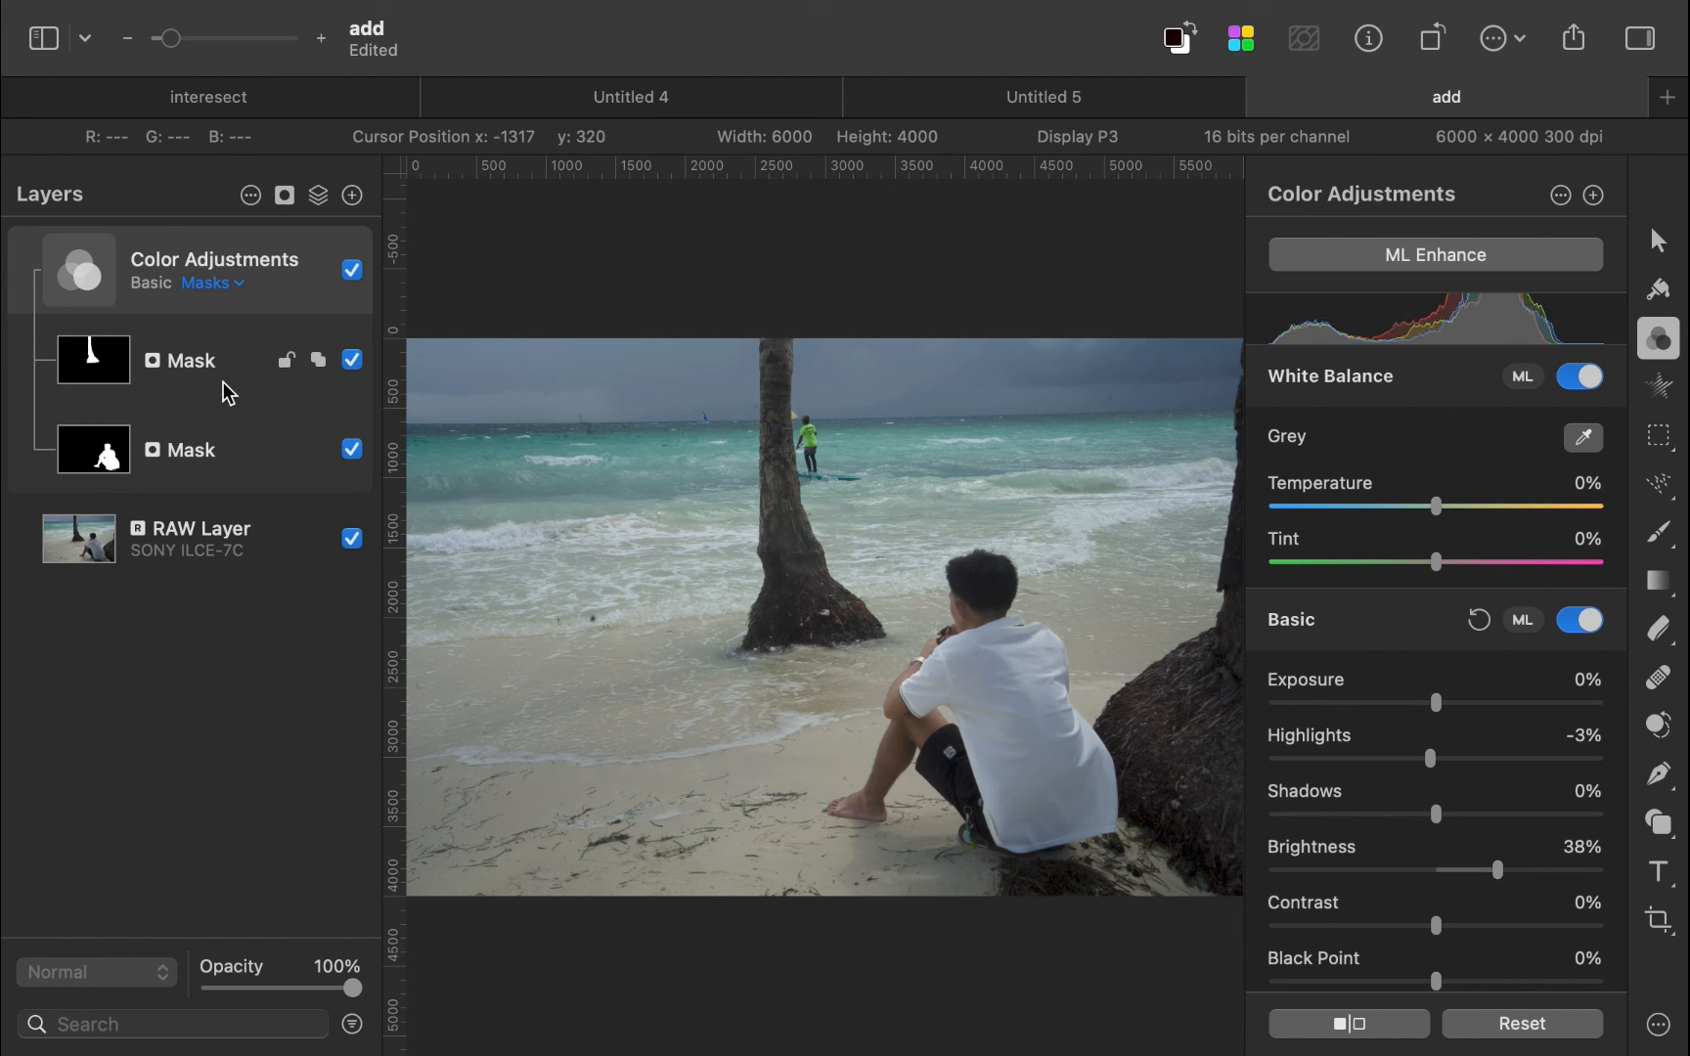
{"action": "left_click", "coordinate": [184, 450]}
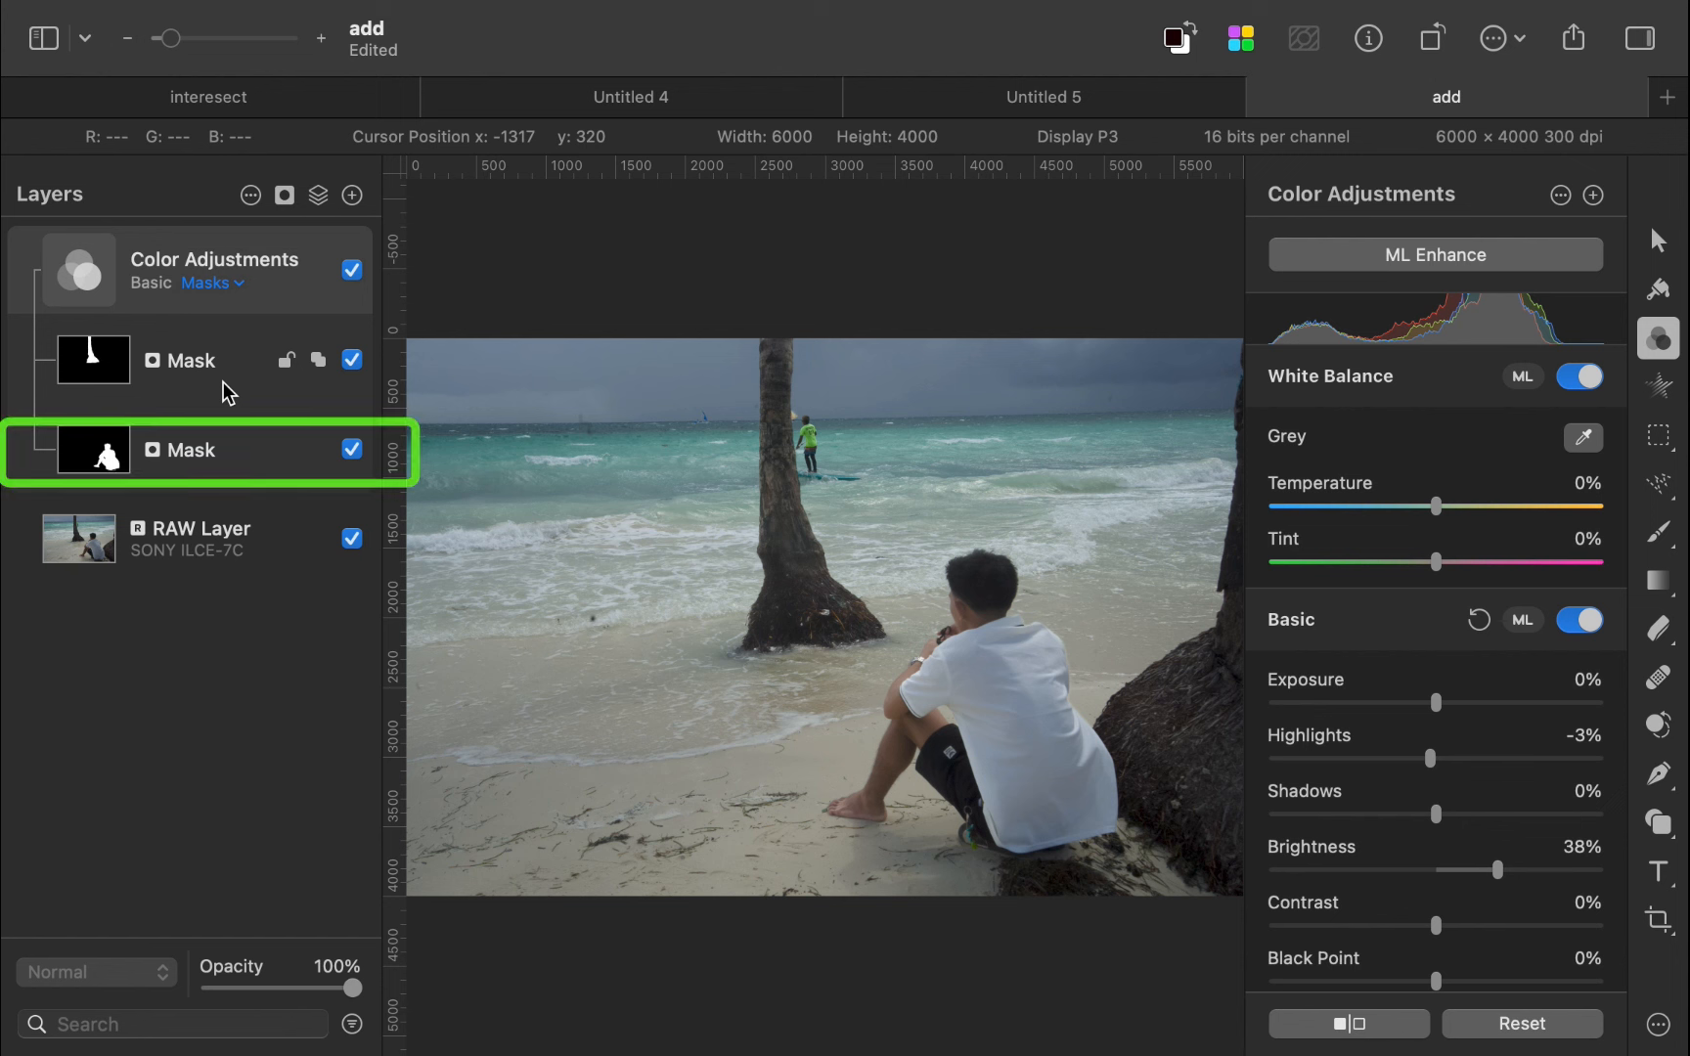
{"action": "left_click", "coordinate": [184, 360]}
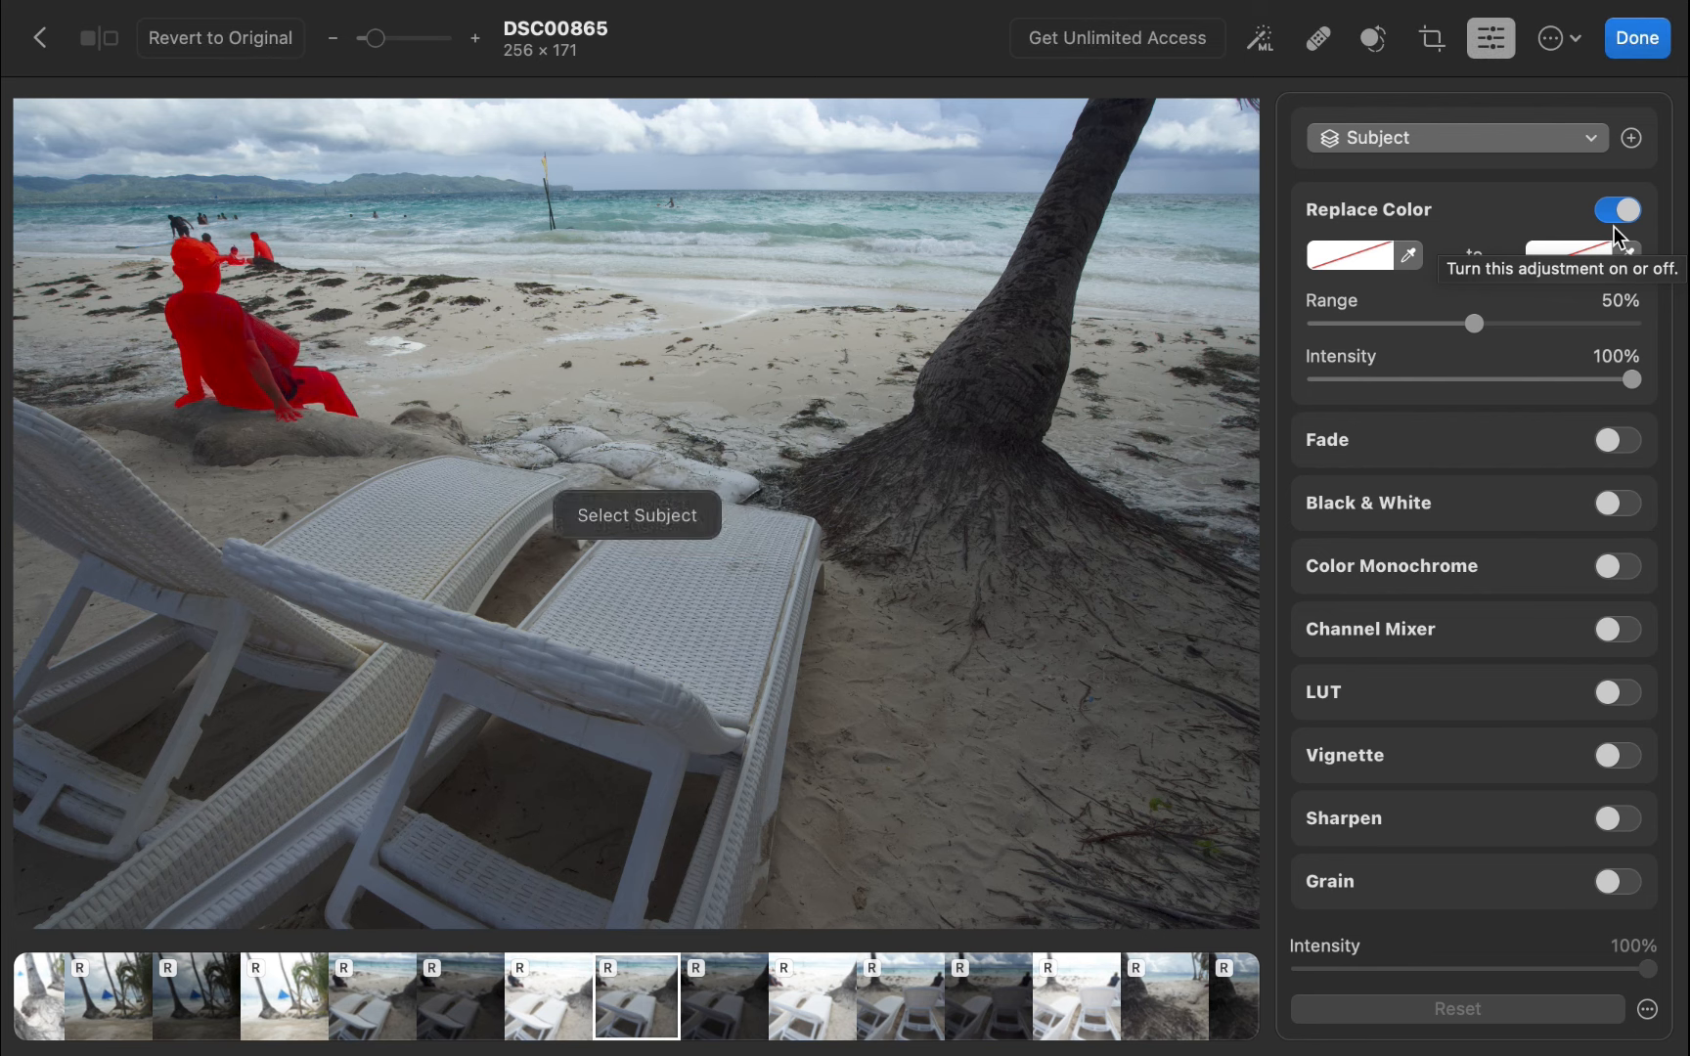
In Photomator, show the Subject mask's options and its Add choices for extending the mask
{"action": "left_click", "coordinate": [1456, 137]}
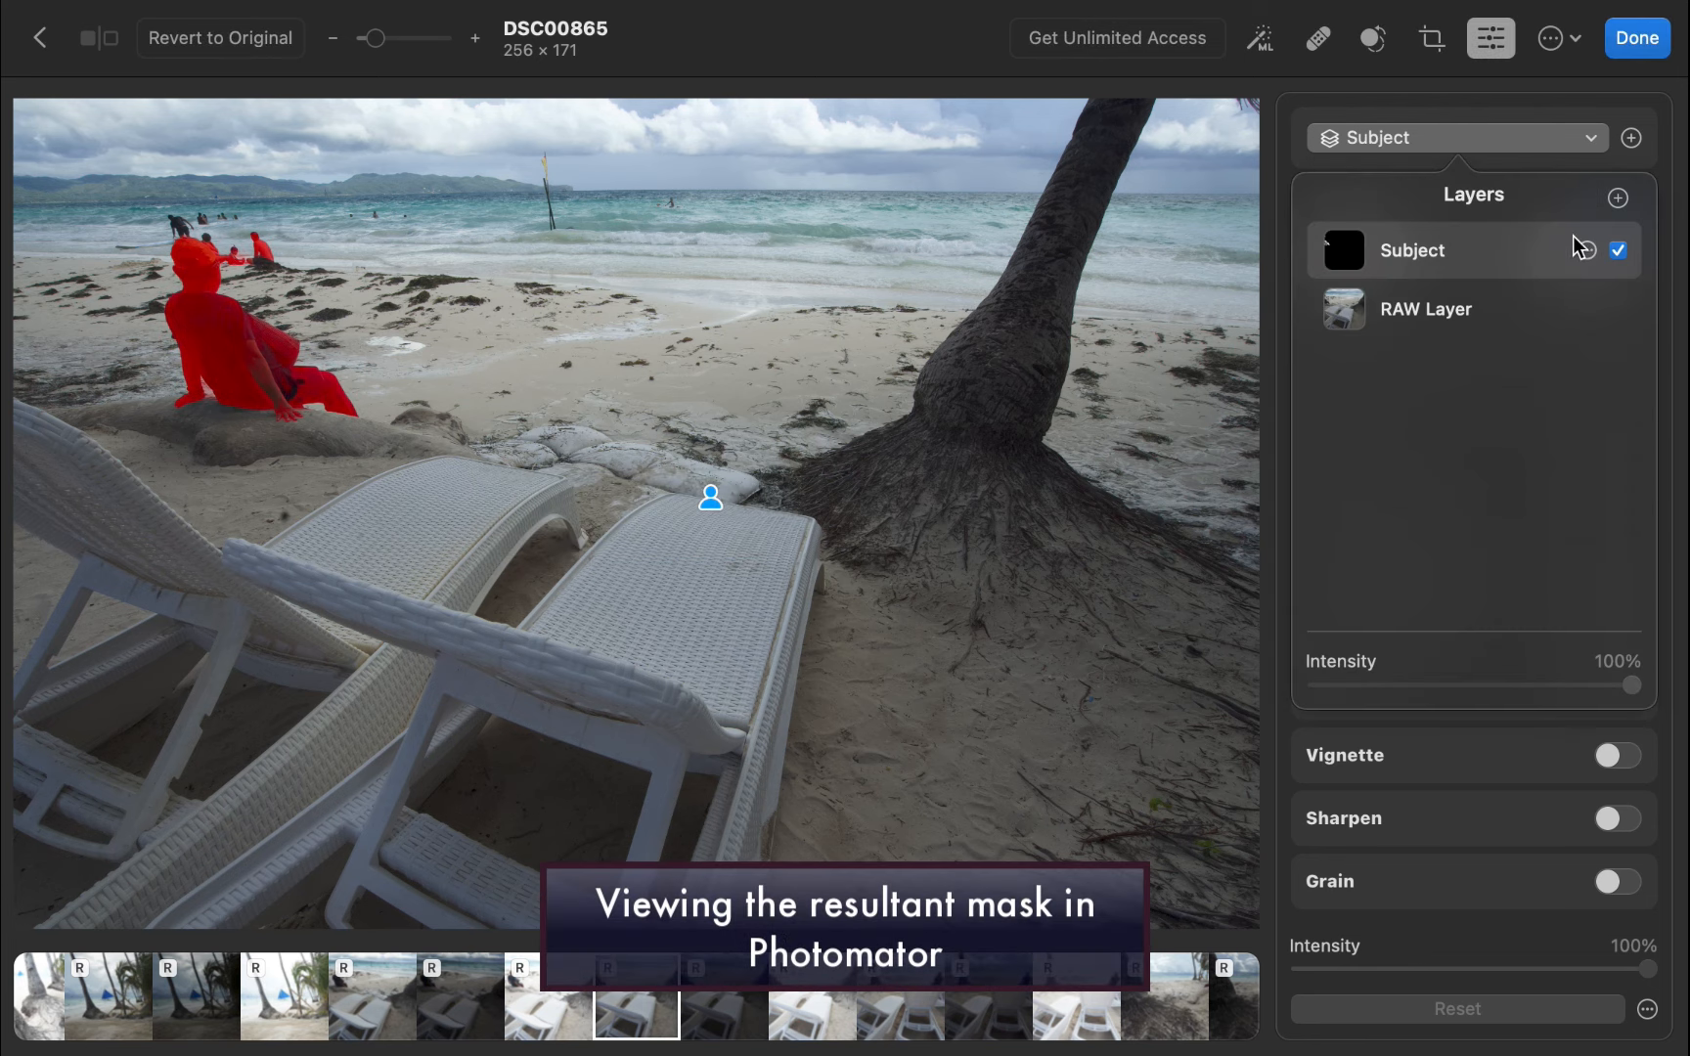
{"action": "left_click", "coordinate": [1592, 251]}
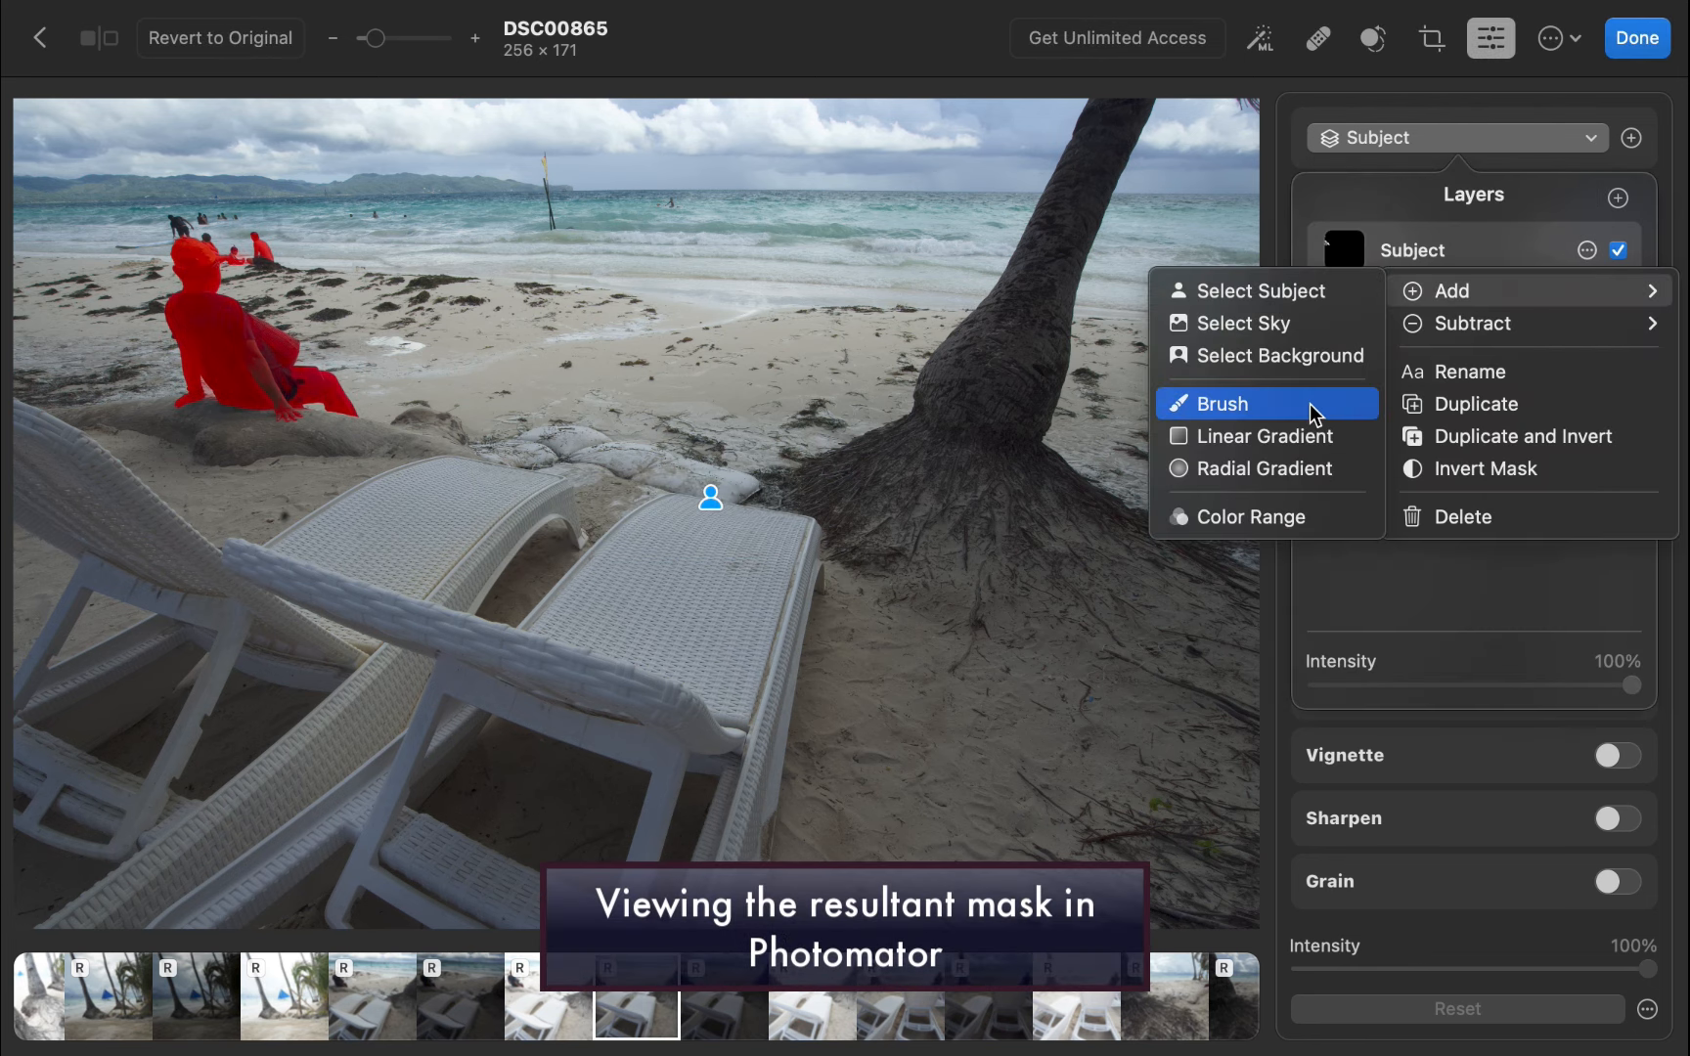
{"action": "left_click", "coordinate": [1221, 405]}
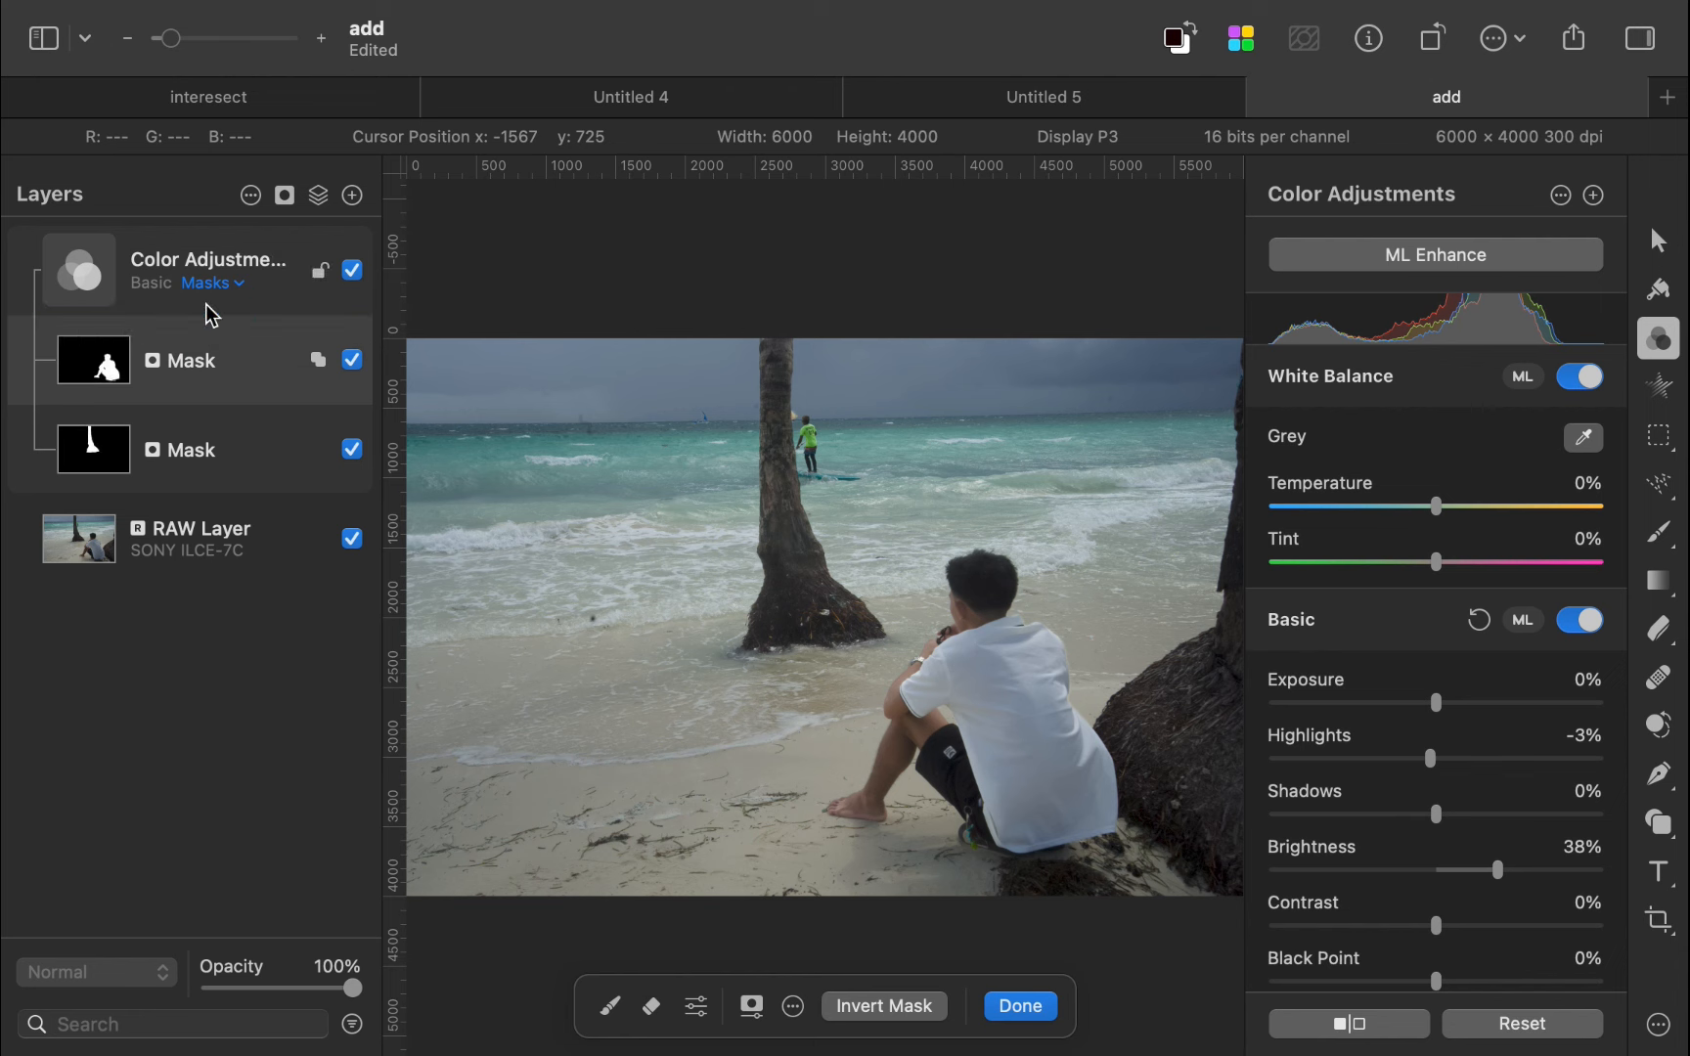
Switch to the 'intersect' document with the tall palm tree photo
{"action": "left_click", "coordinate": [207, 96]}
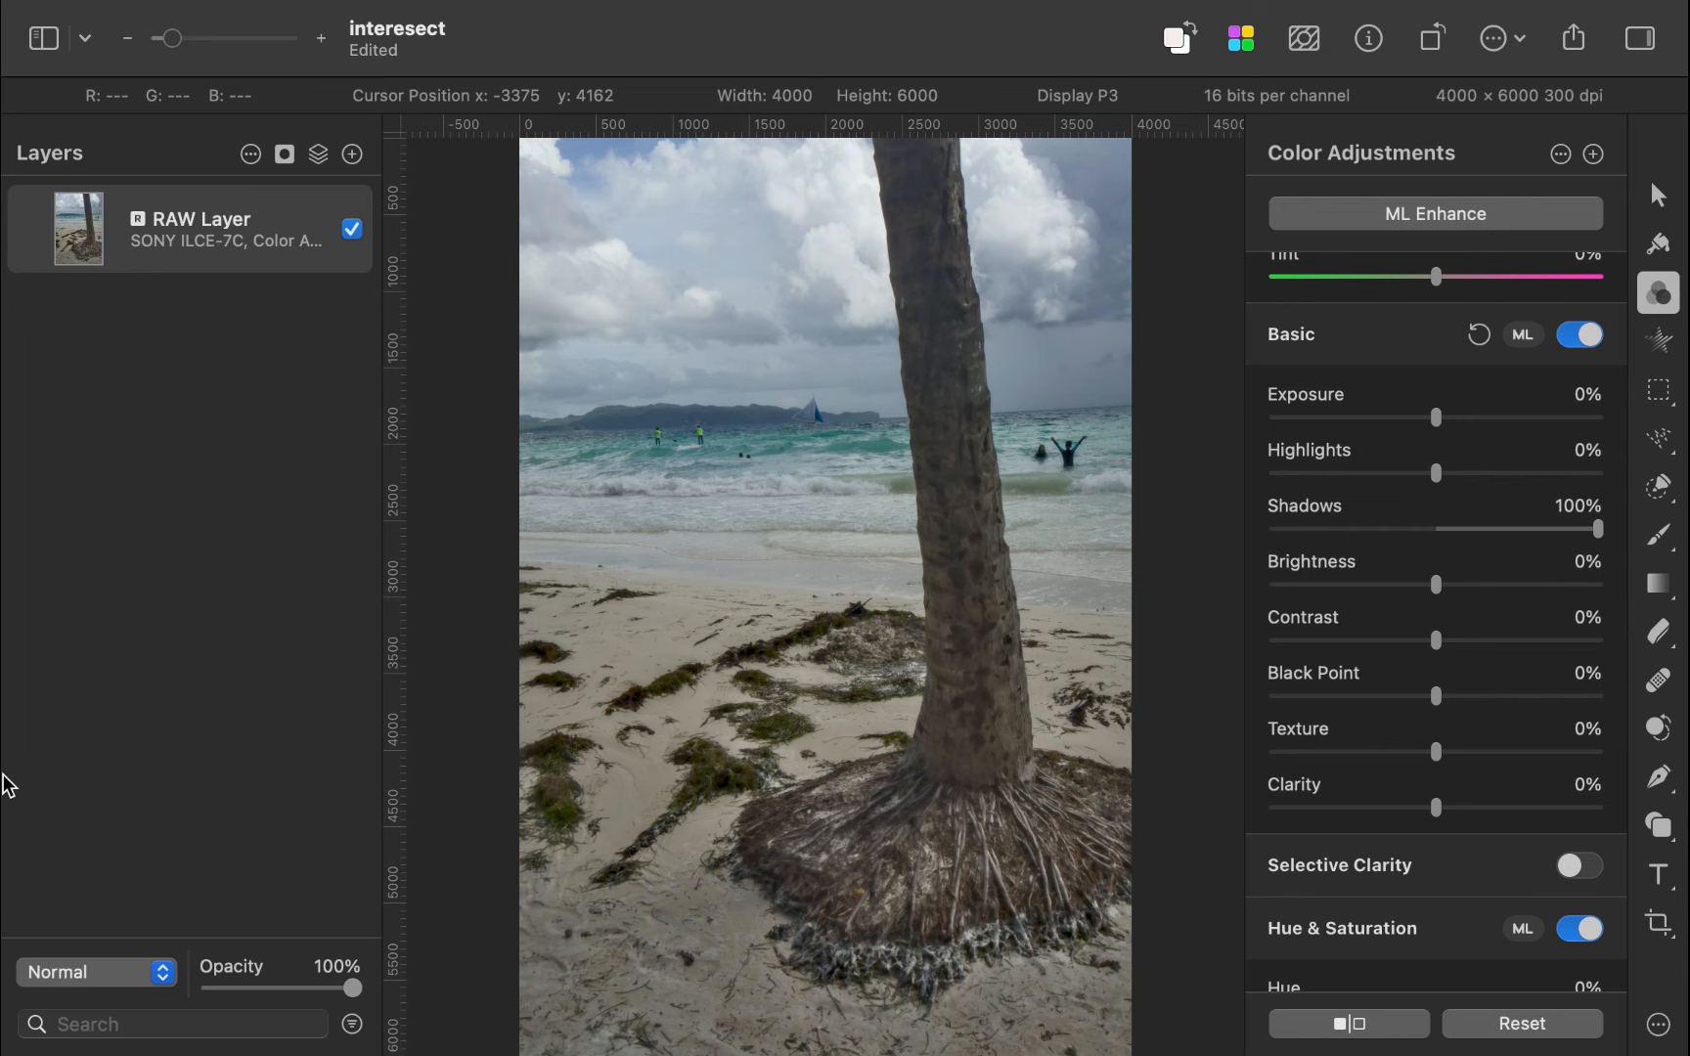
Insert a Color Adjustments layer with a reveal-all mask and activate the Gradient tool
{"action": "left_click", "coordinate": [352, 153]}
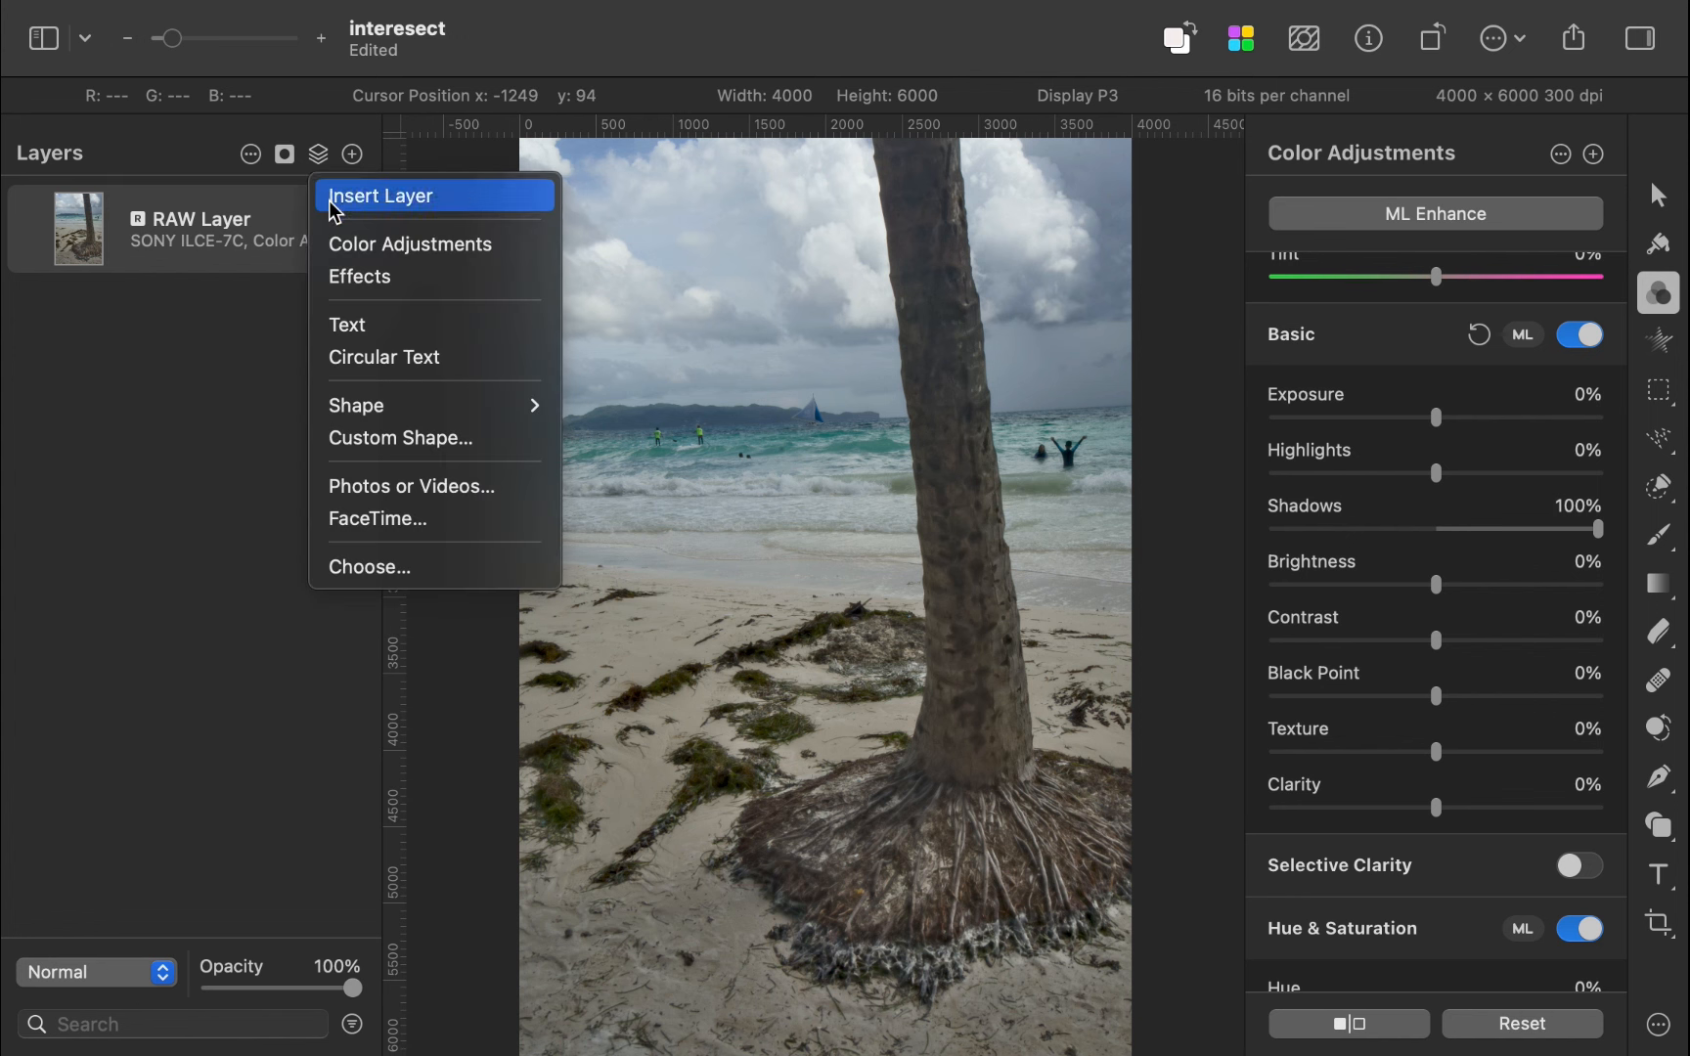
{"action": "left_click", "coordinate": [408, 245]}
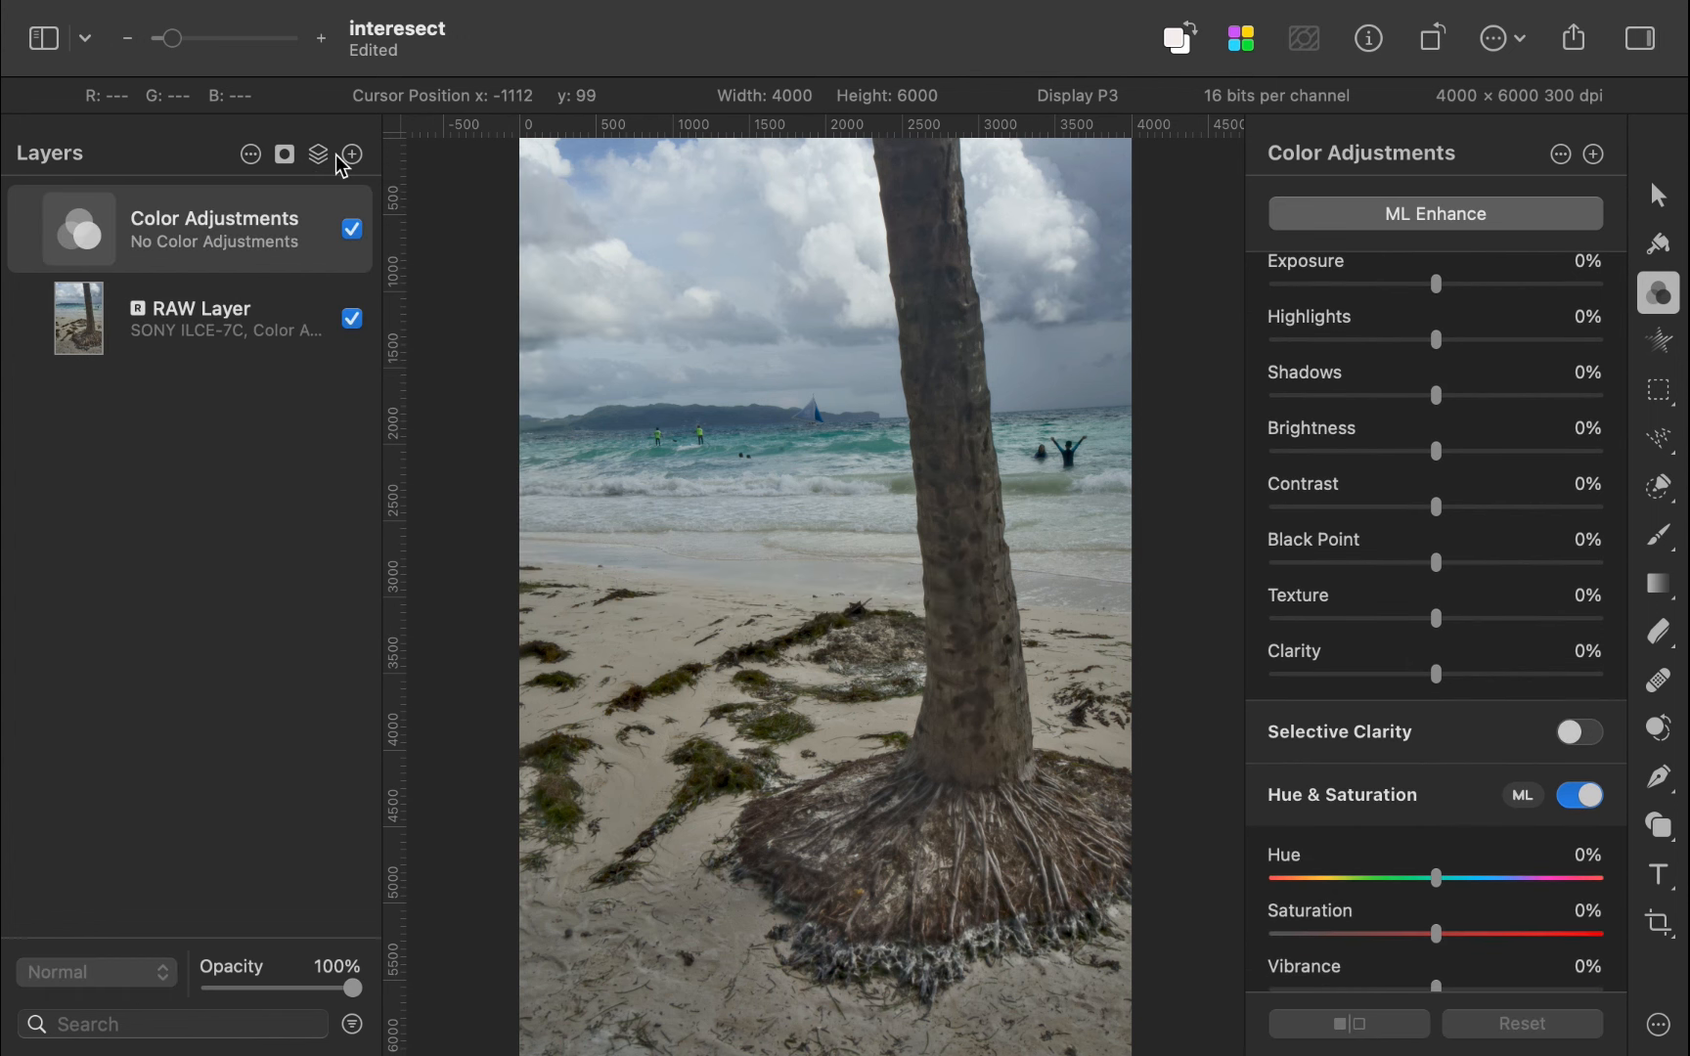
{"action": "left_click", "coordinate": [284, 153]}
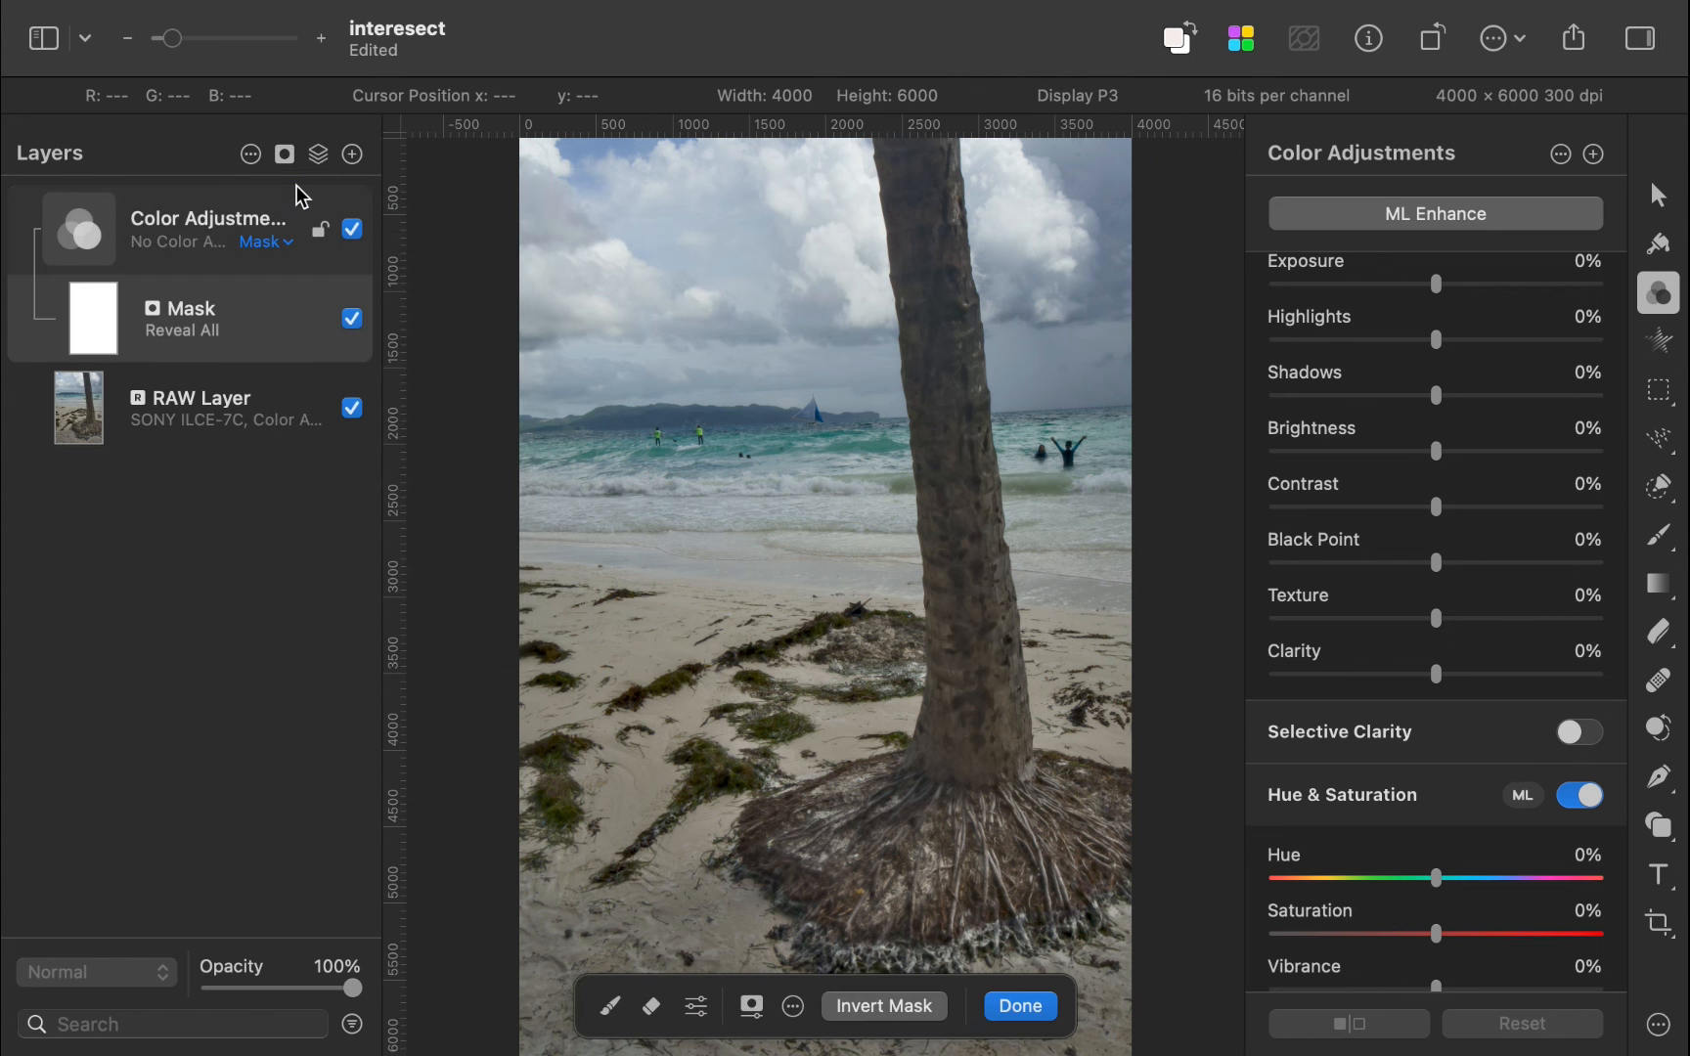
{"action": "left_click", "coordinate": [1659, 583]}
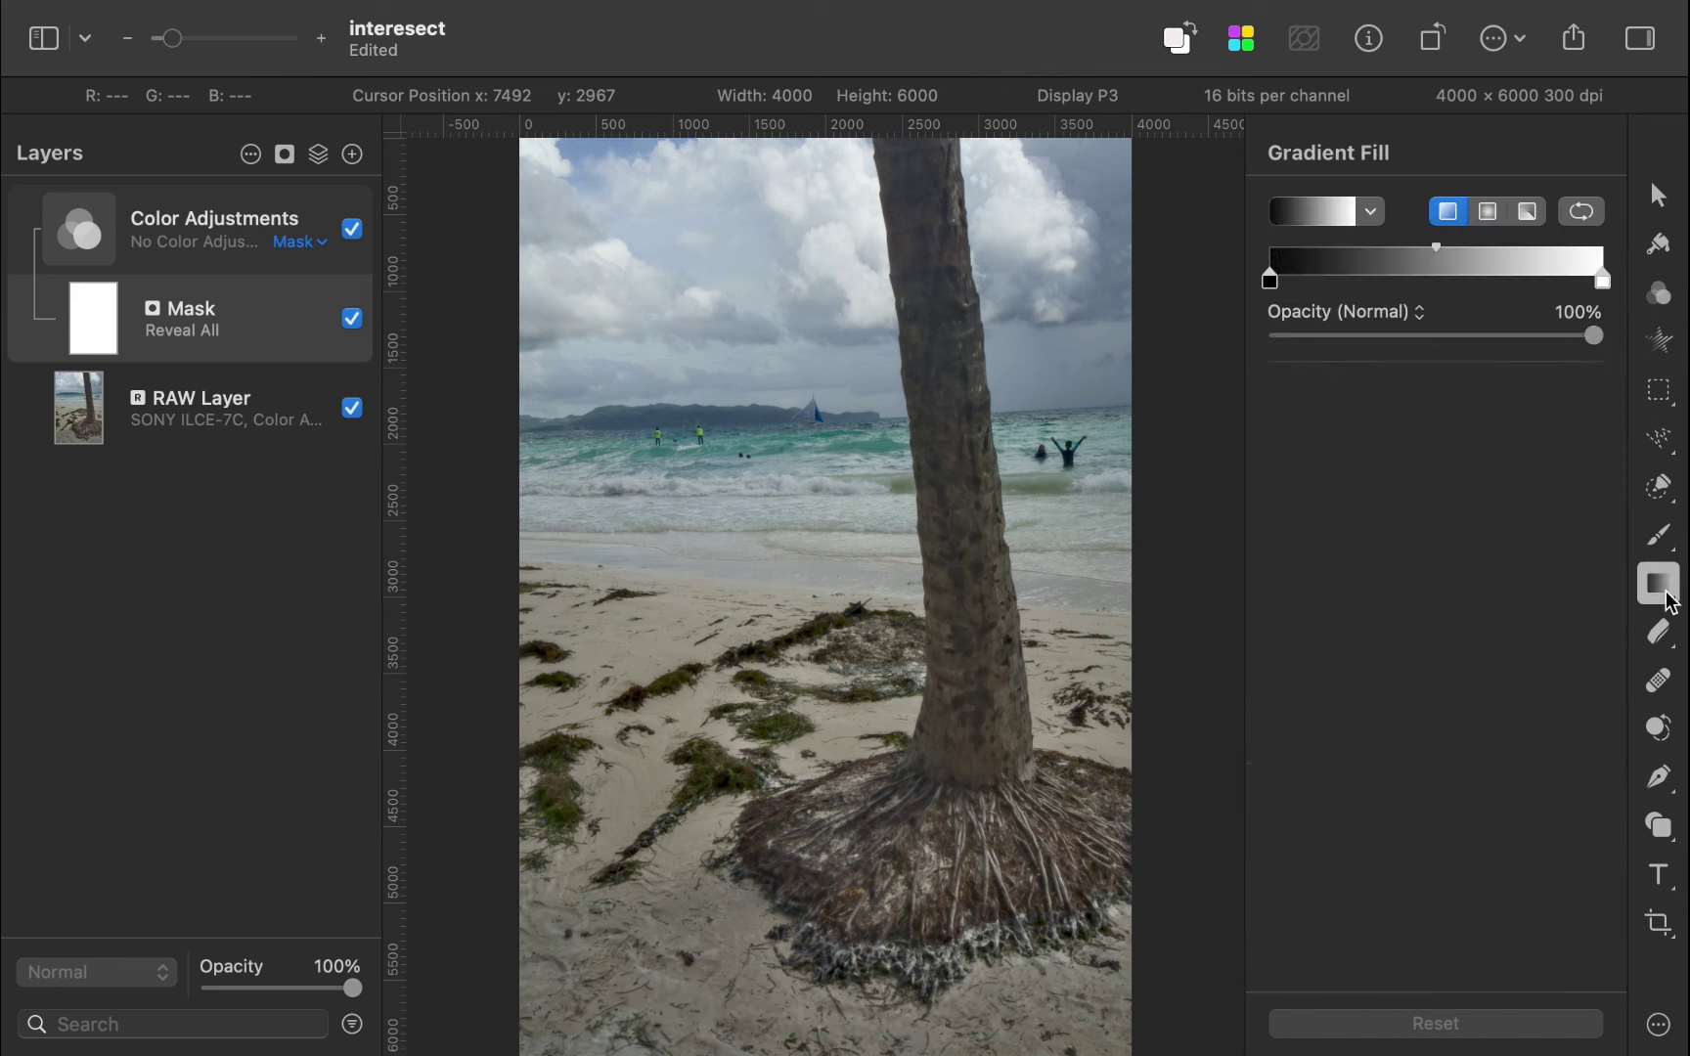
{"action": "mouse_move", "coordinate": [710, 489]}
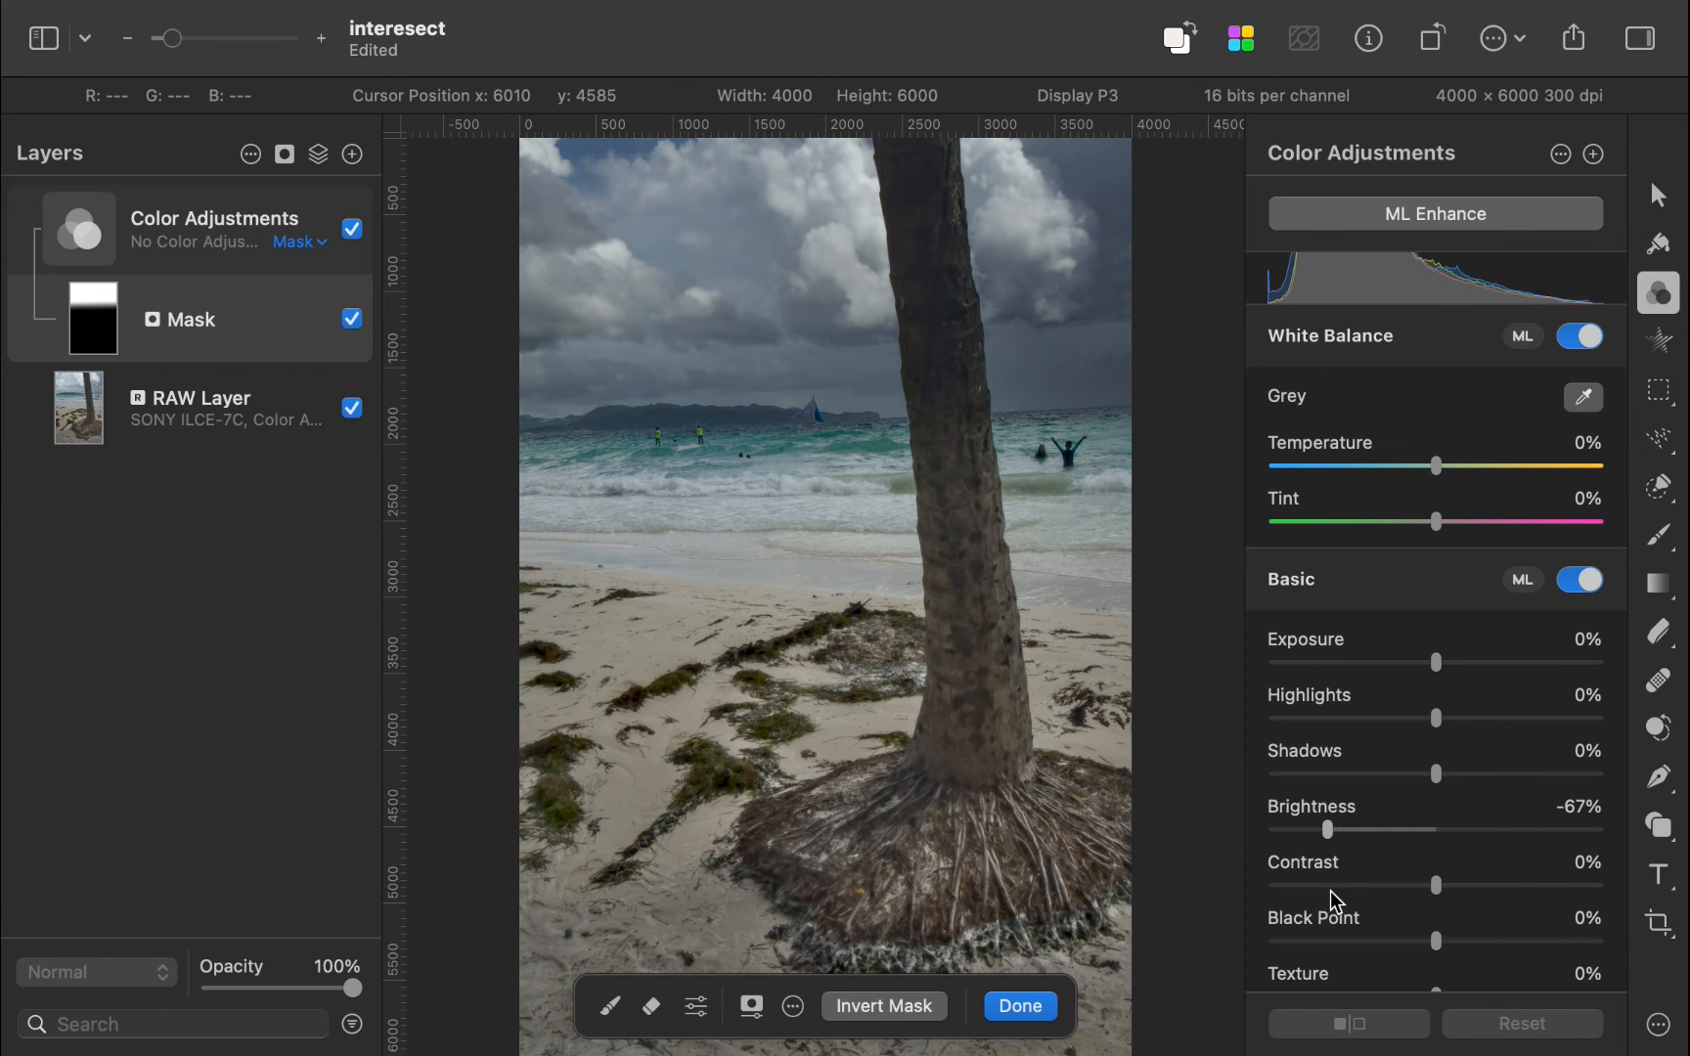
Add a second mask from the upper-trunk selection alongside the sky gradient mask
{"action": "left_click", "coordinate": [1657, 487]}
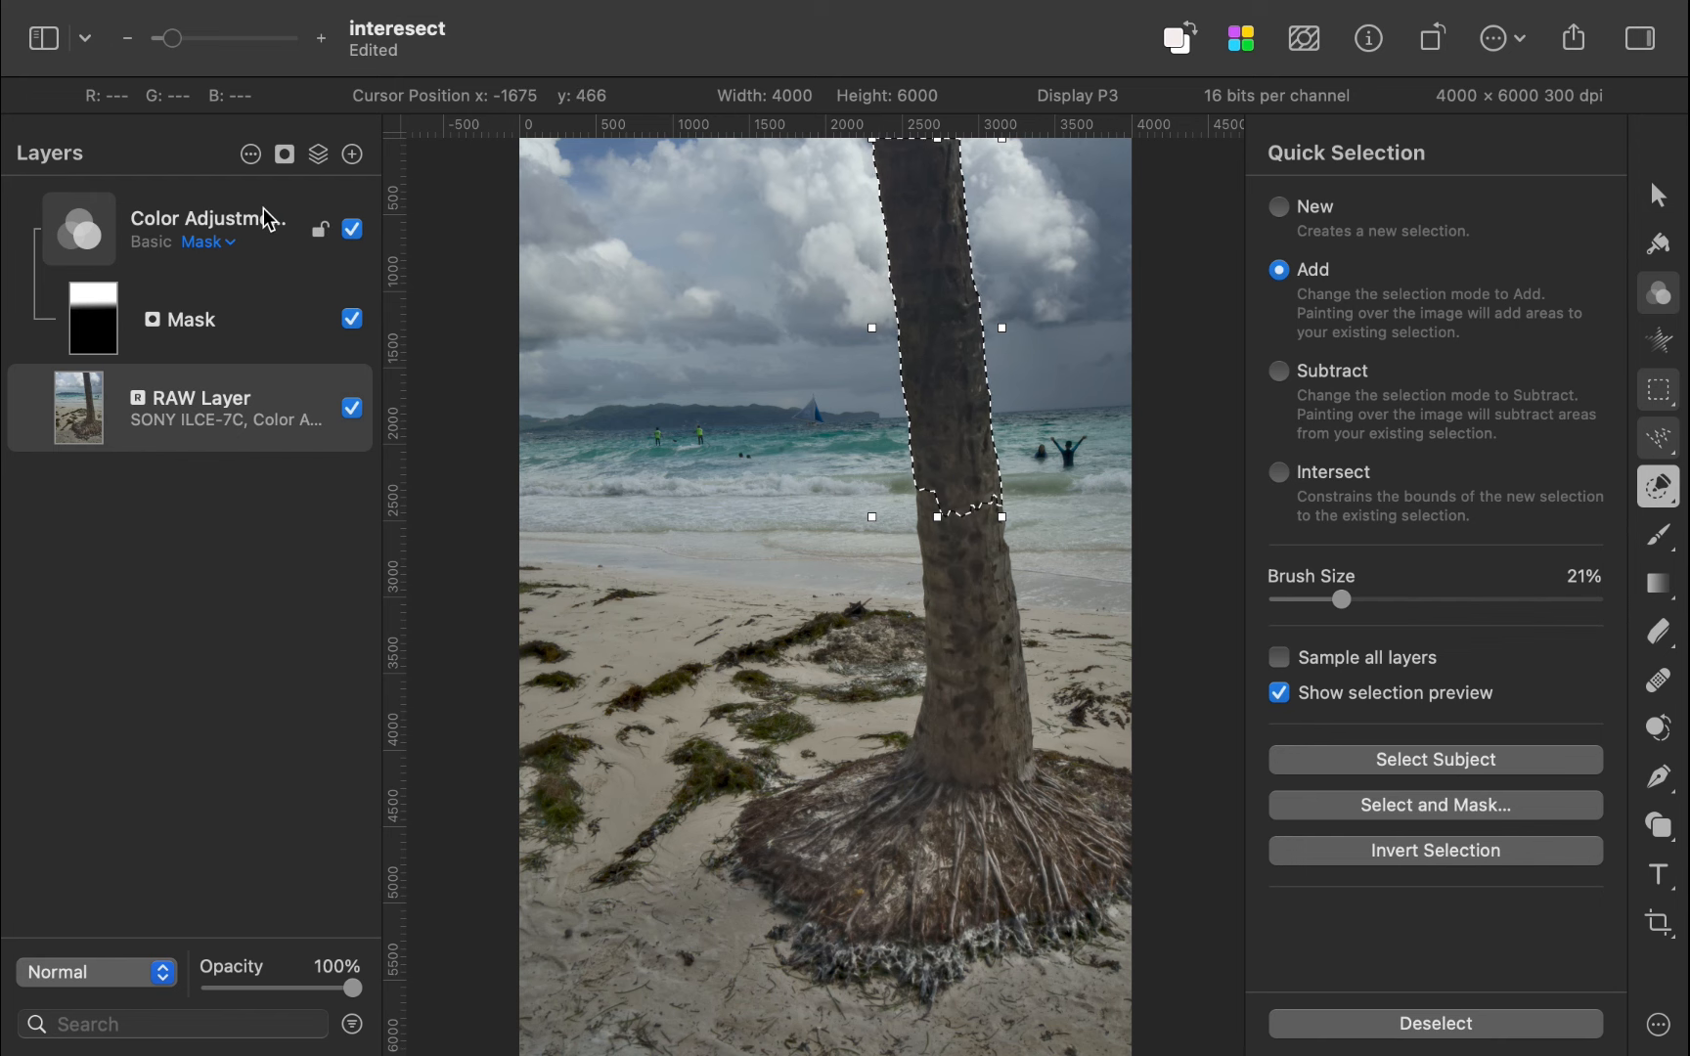
{"action": "left_click", "coordinate": [284, 155]}
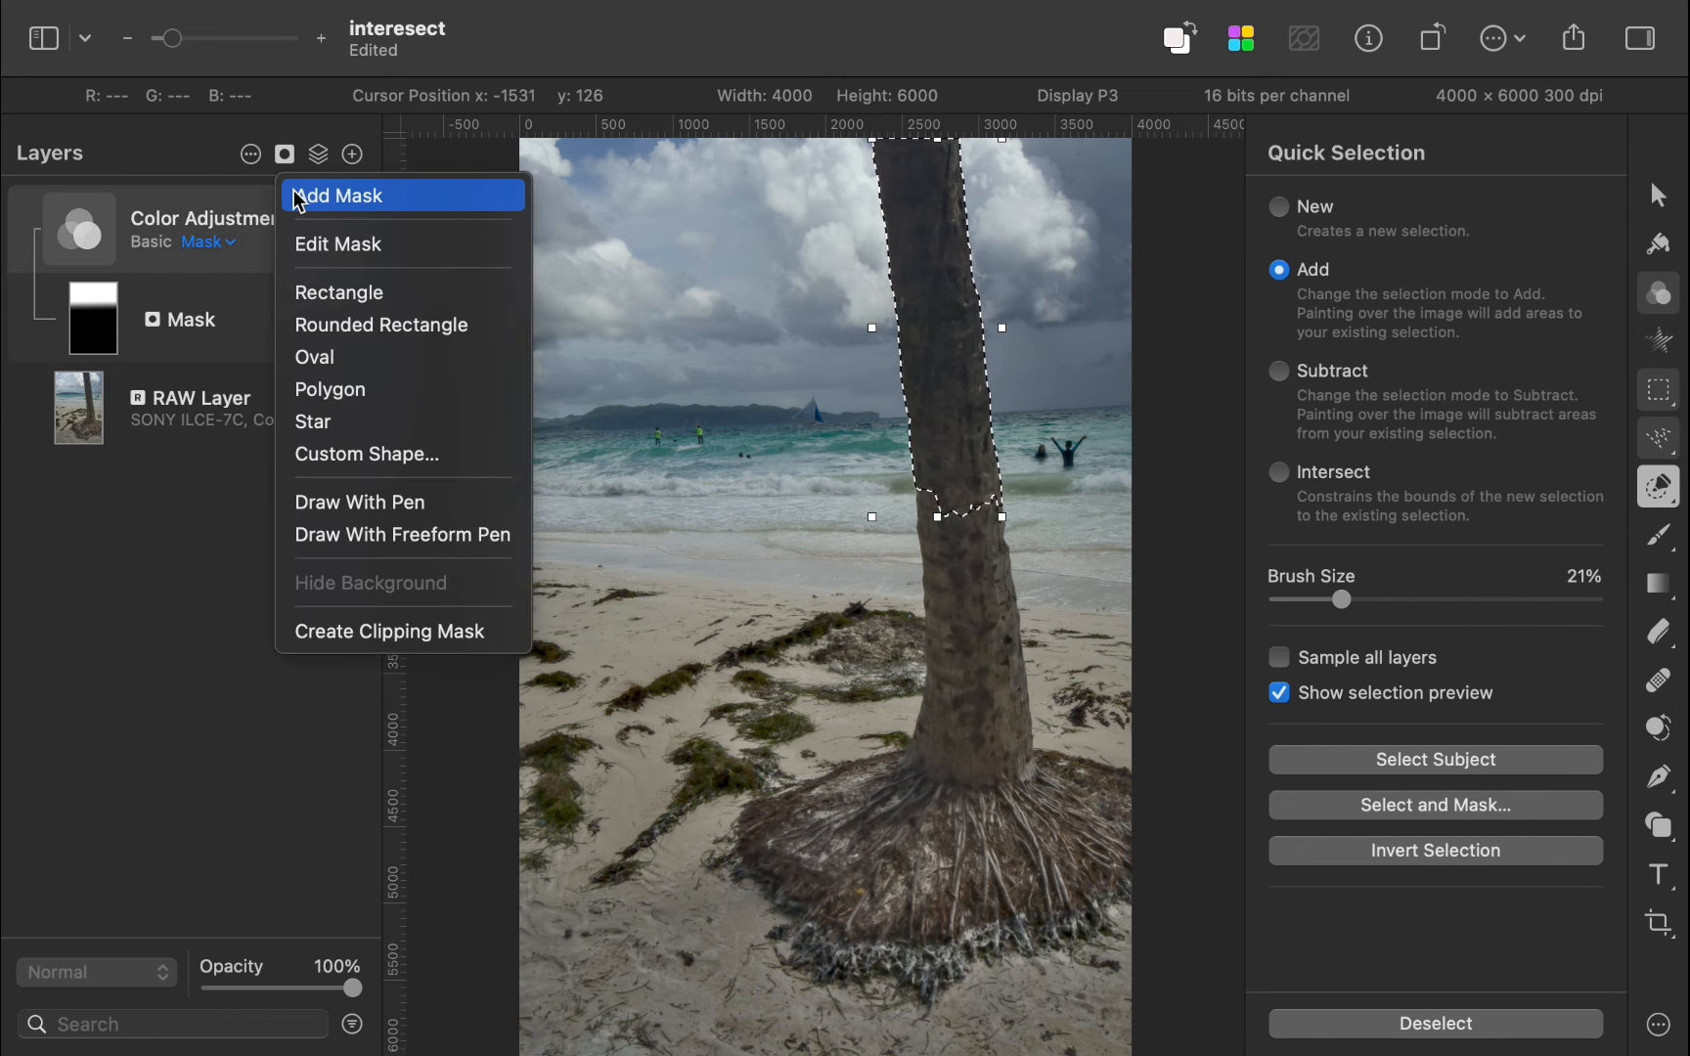
{"action": "left_click", "coordinate": [338, 195]}
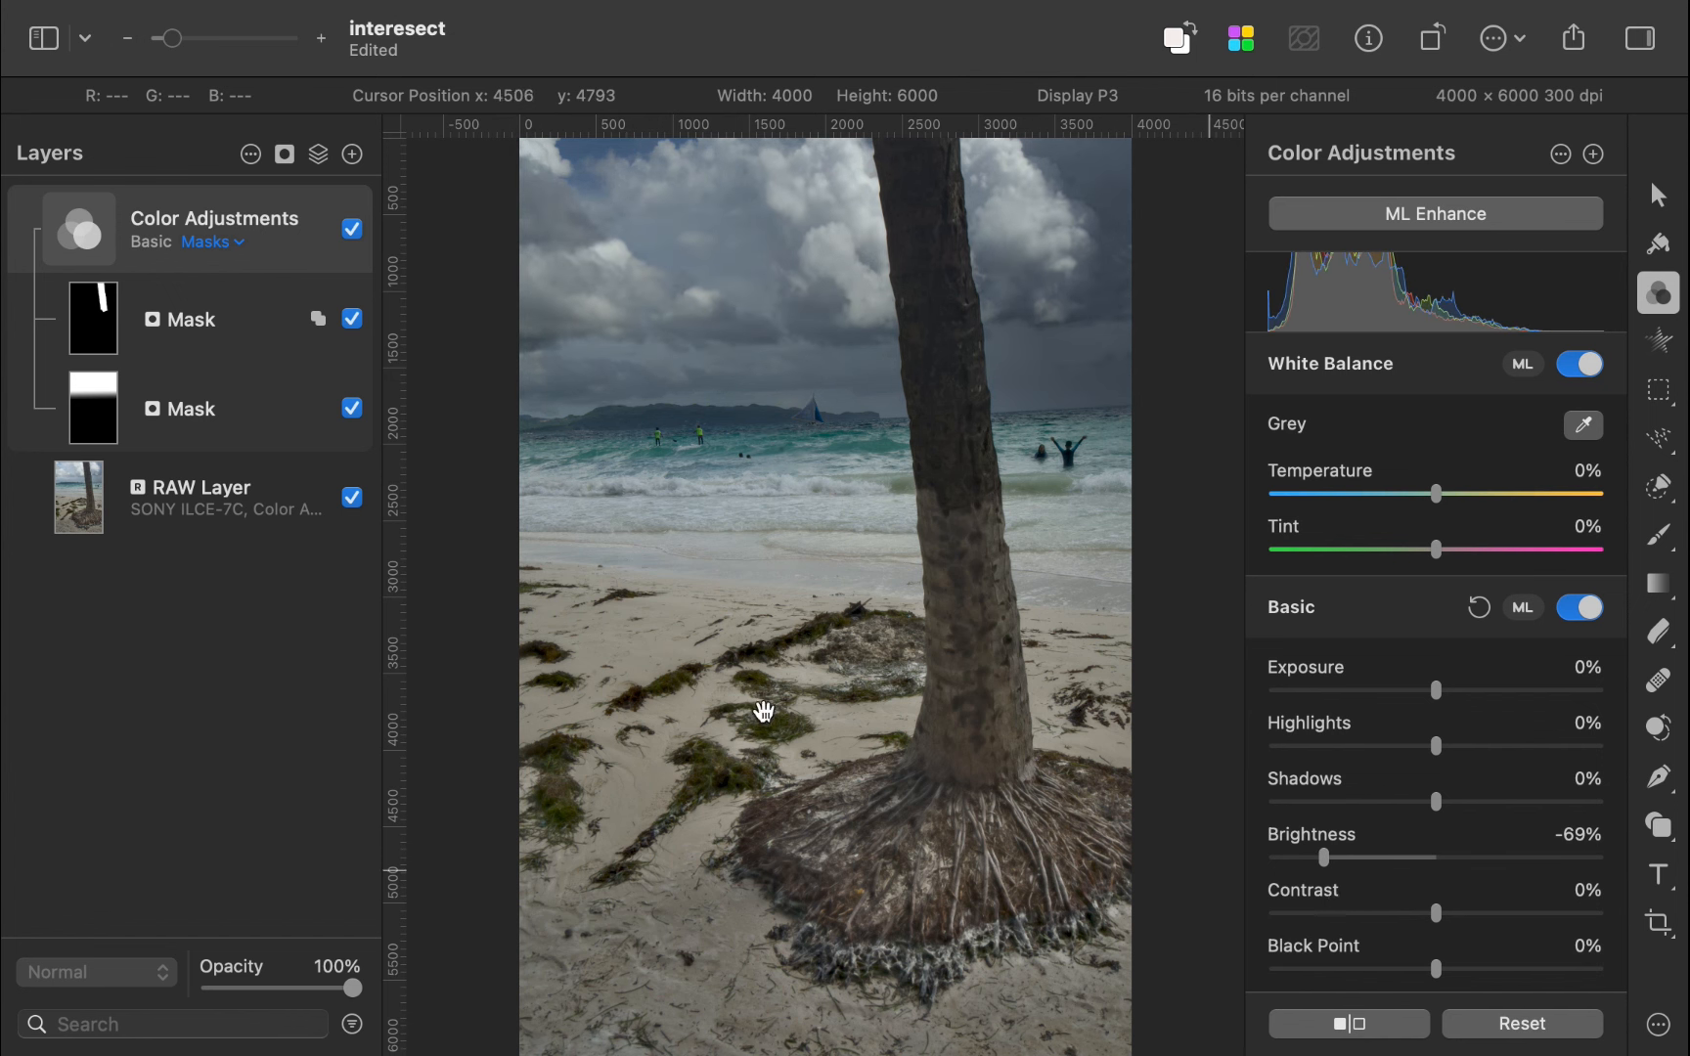
{"action": "left_click", "coordinate": [317, 319]}
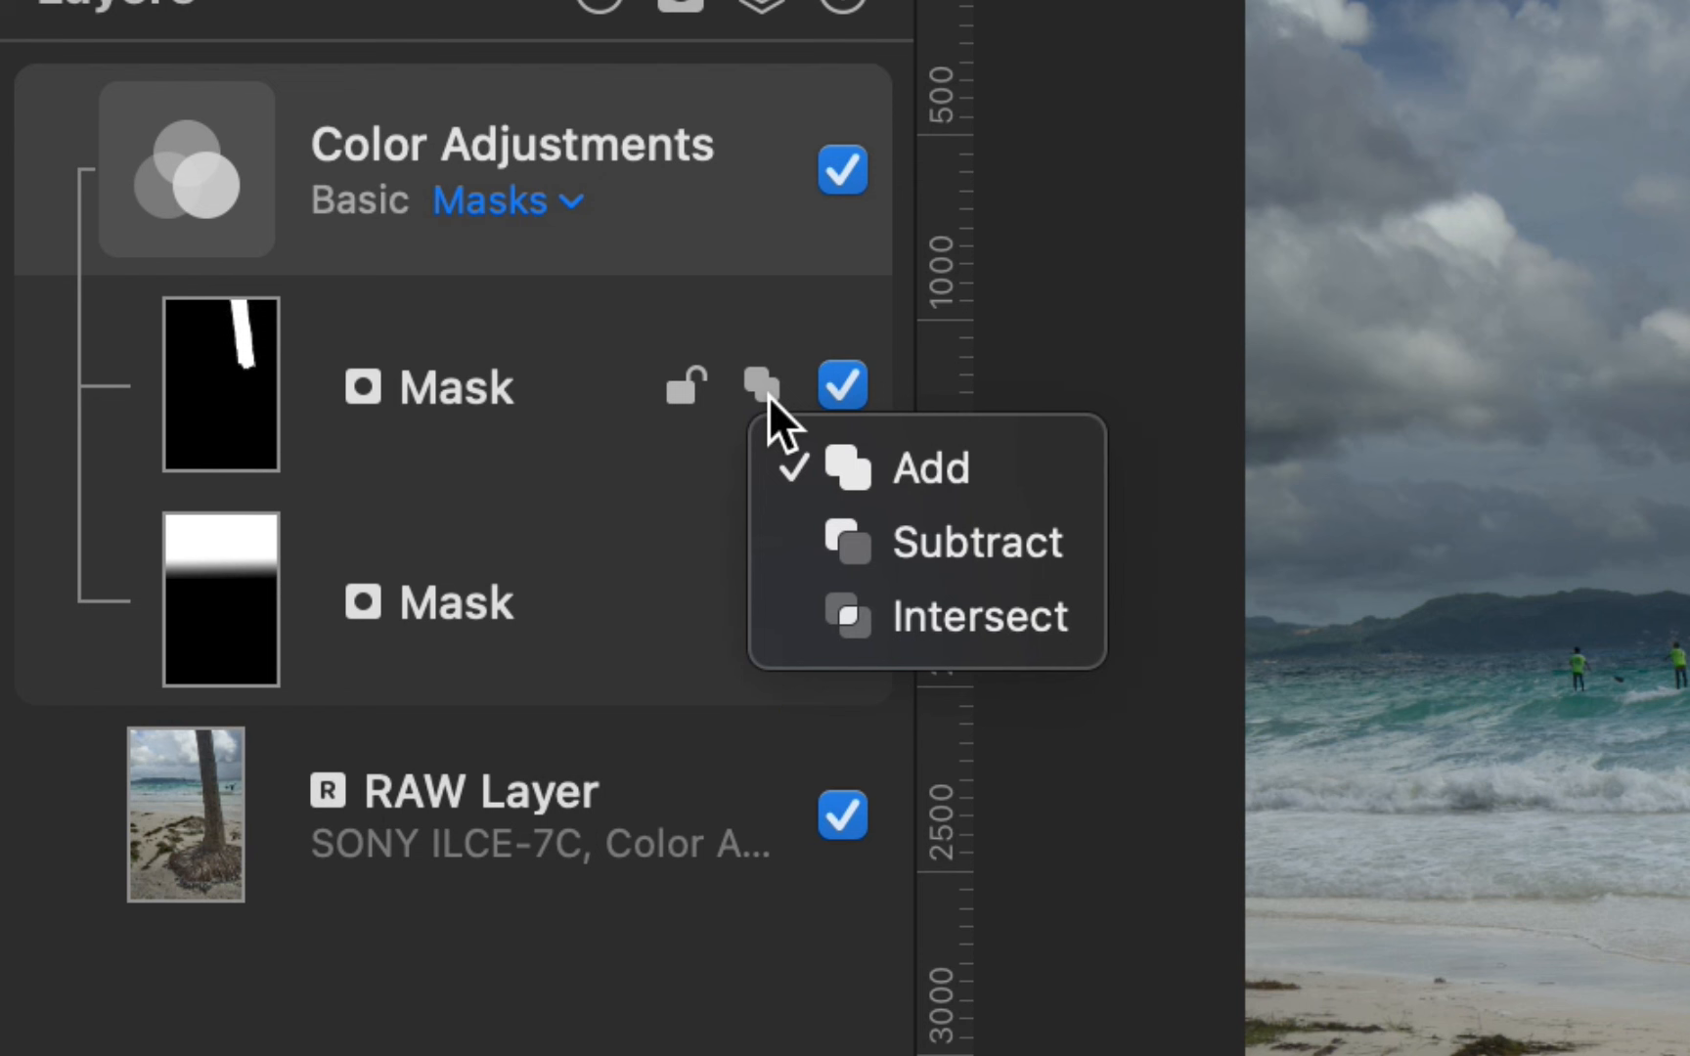
Set the upper-trunk mask to Subtract from the gradient and adjust Brightness to -51%
{"action": "left_click", "coordinate": [925, 468]}
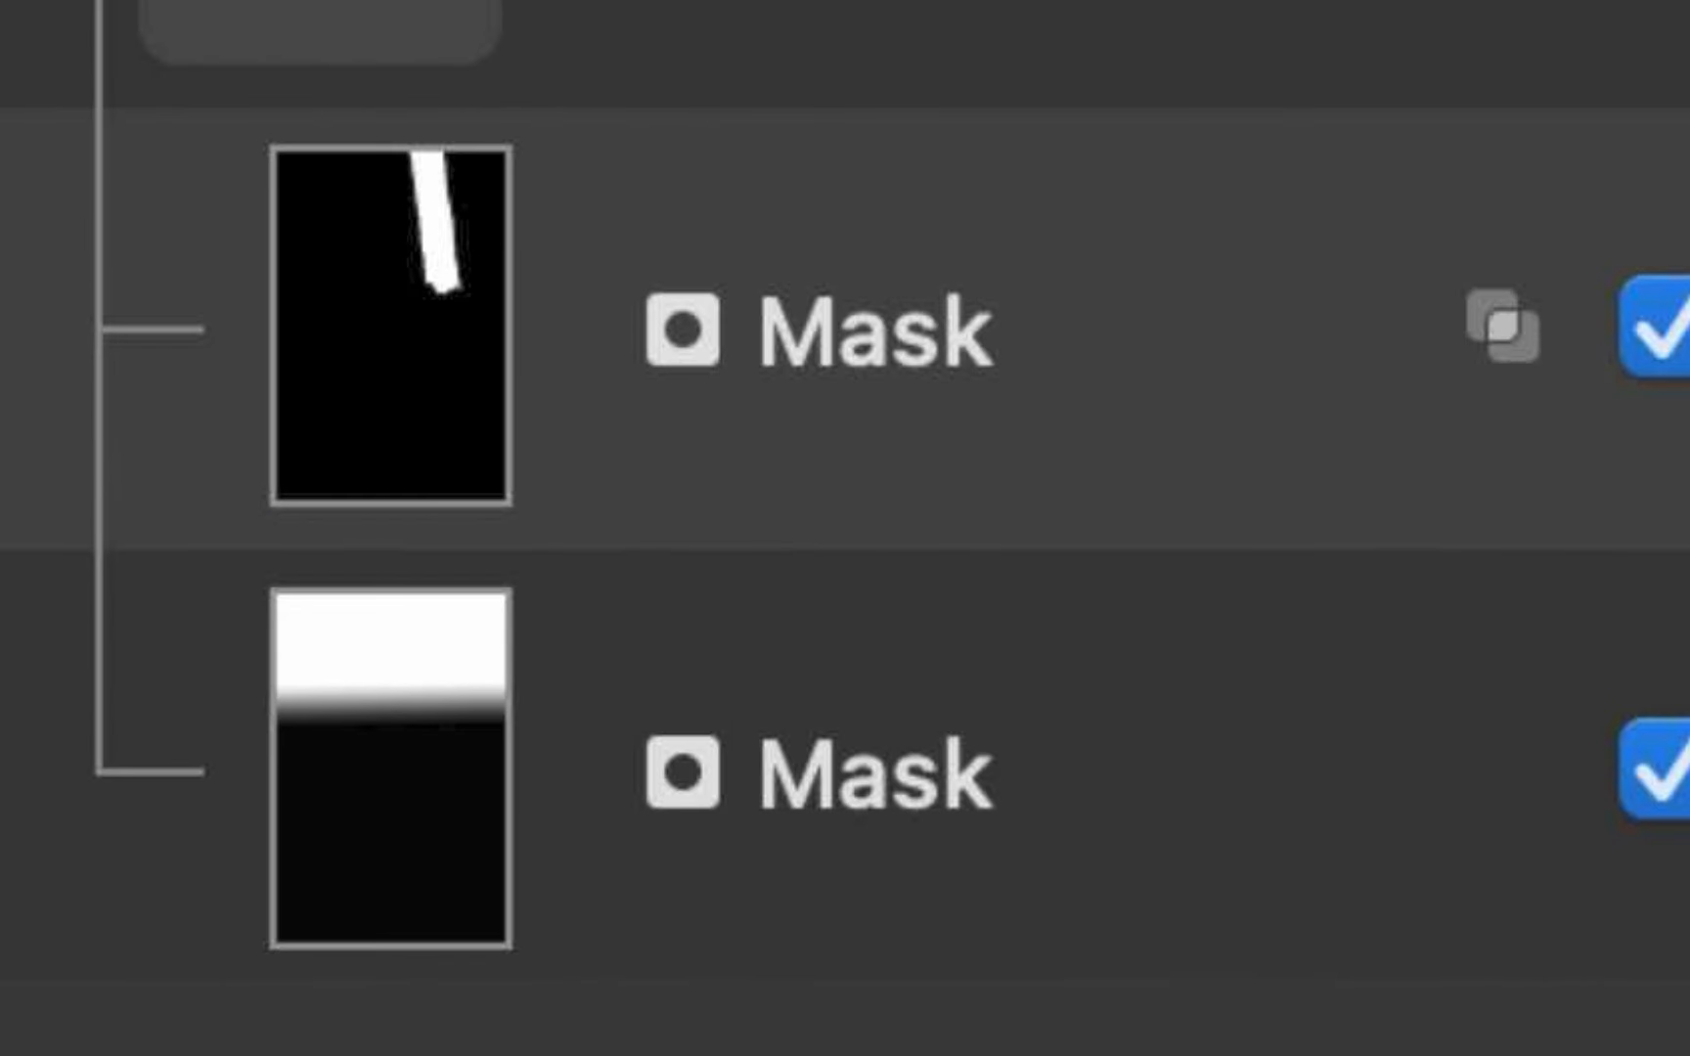
{"action": "left_click", "coordinate": [335, 458]}
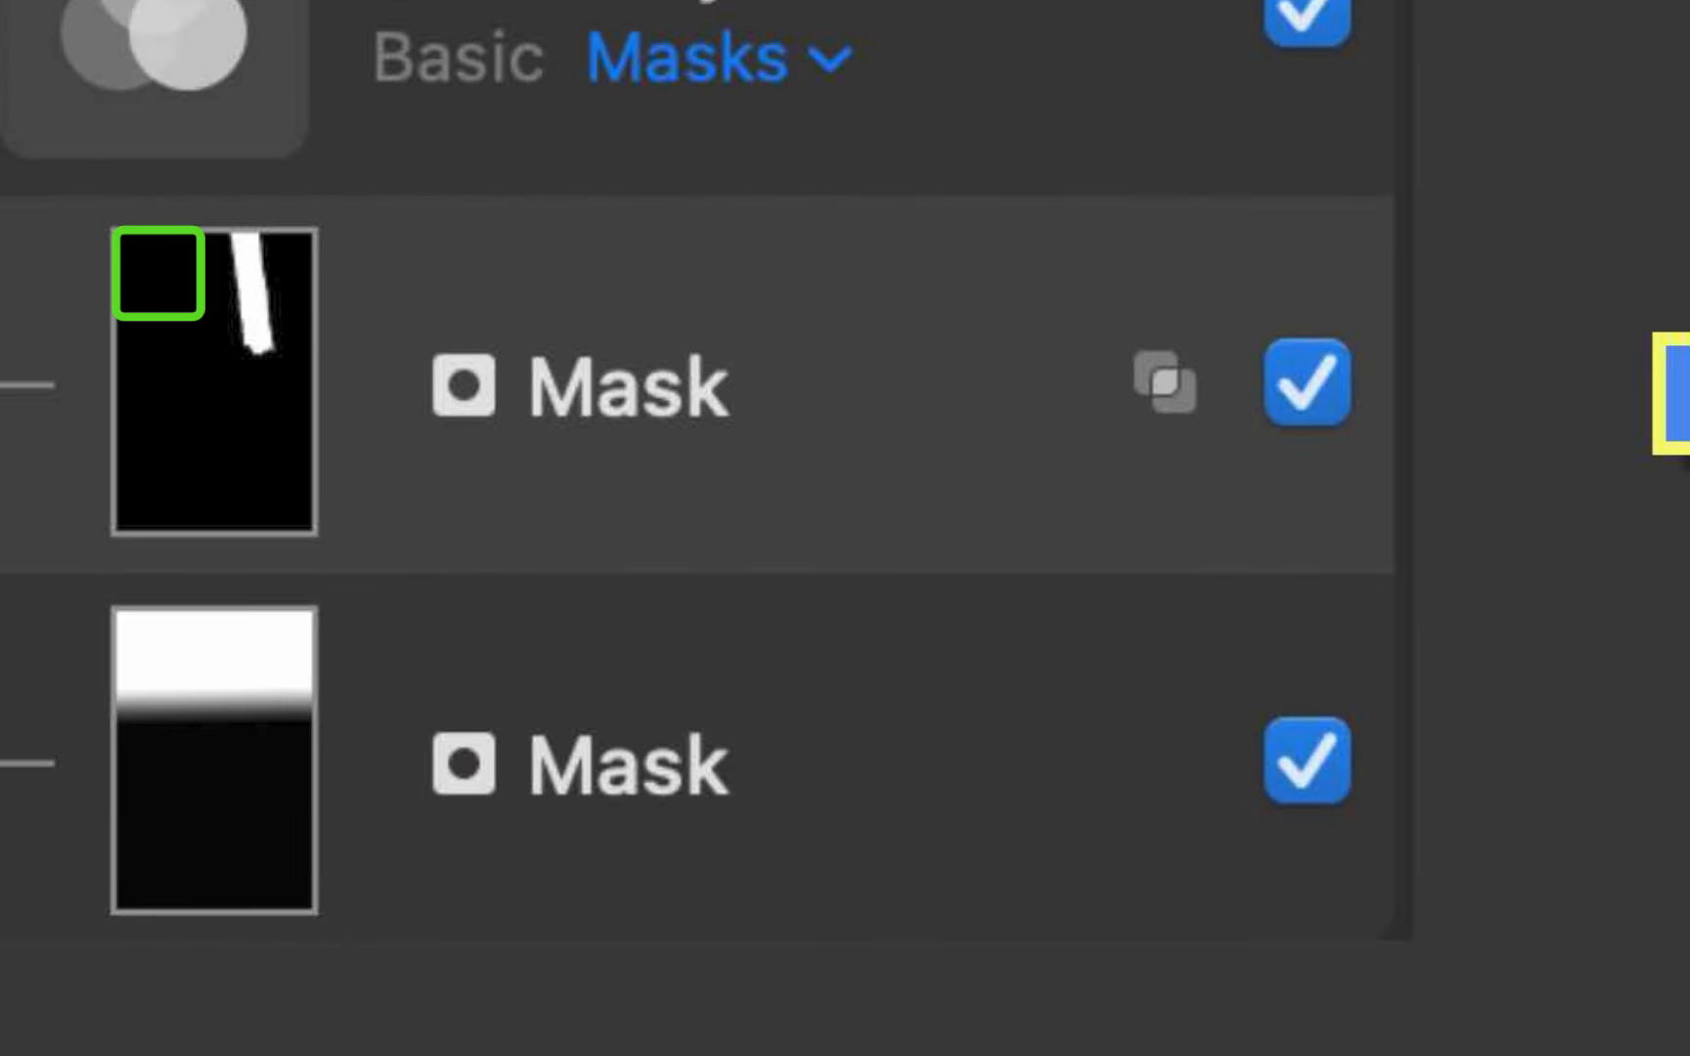
{"action": "left_click", "coordinate": [209, 756]}
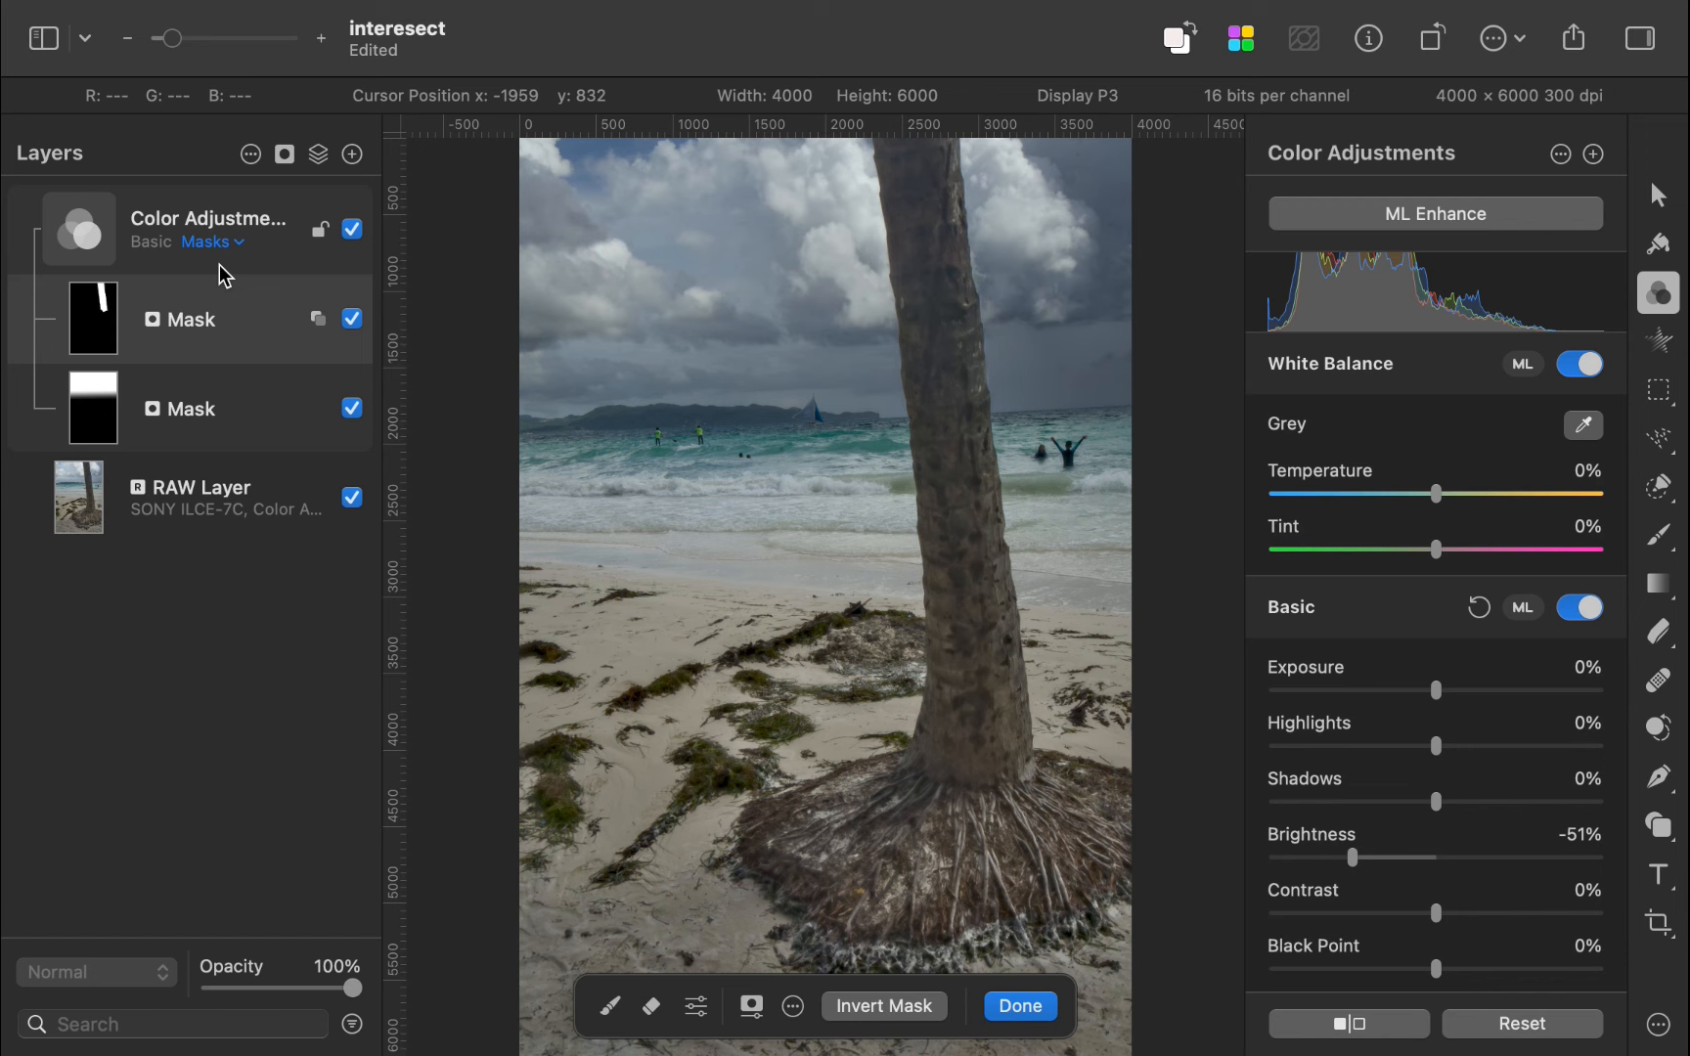
Show the Add, Subtract and Intersect combine choices for the upper-trunk mask
{"action": "left_click", "coordinate": [321, 318]}
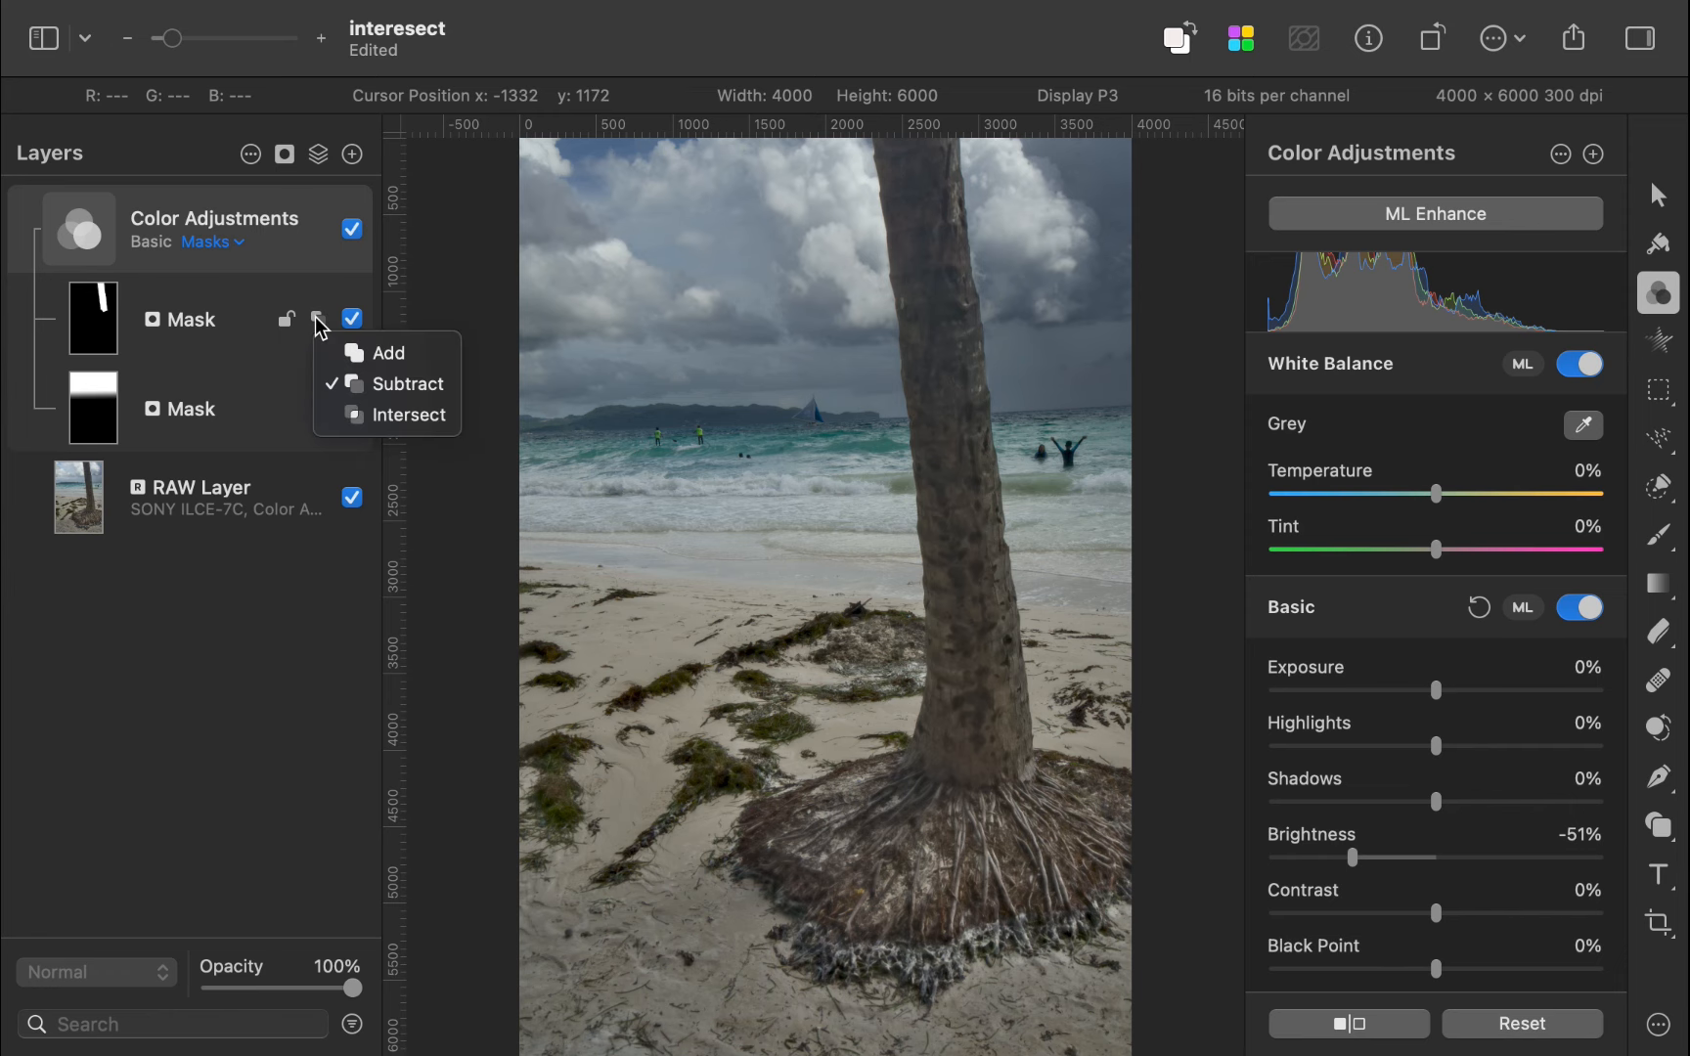